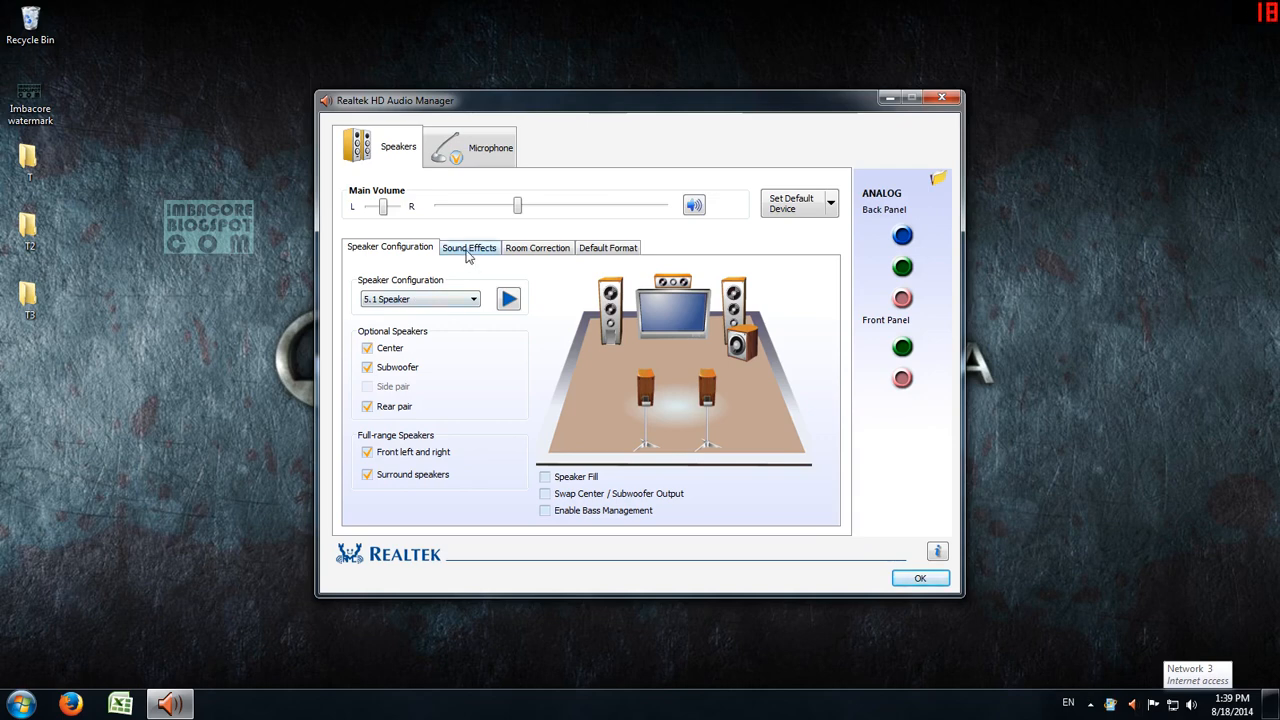
Step: Show the speakers' Sound Effects settings to browse environment presets, keeping Living Room
{"action": "left_click", "coordinate": [468, 248]}
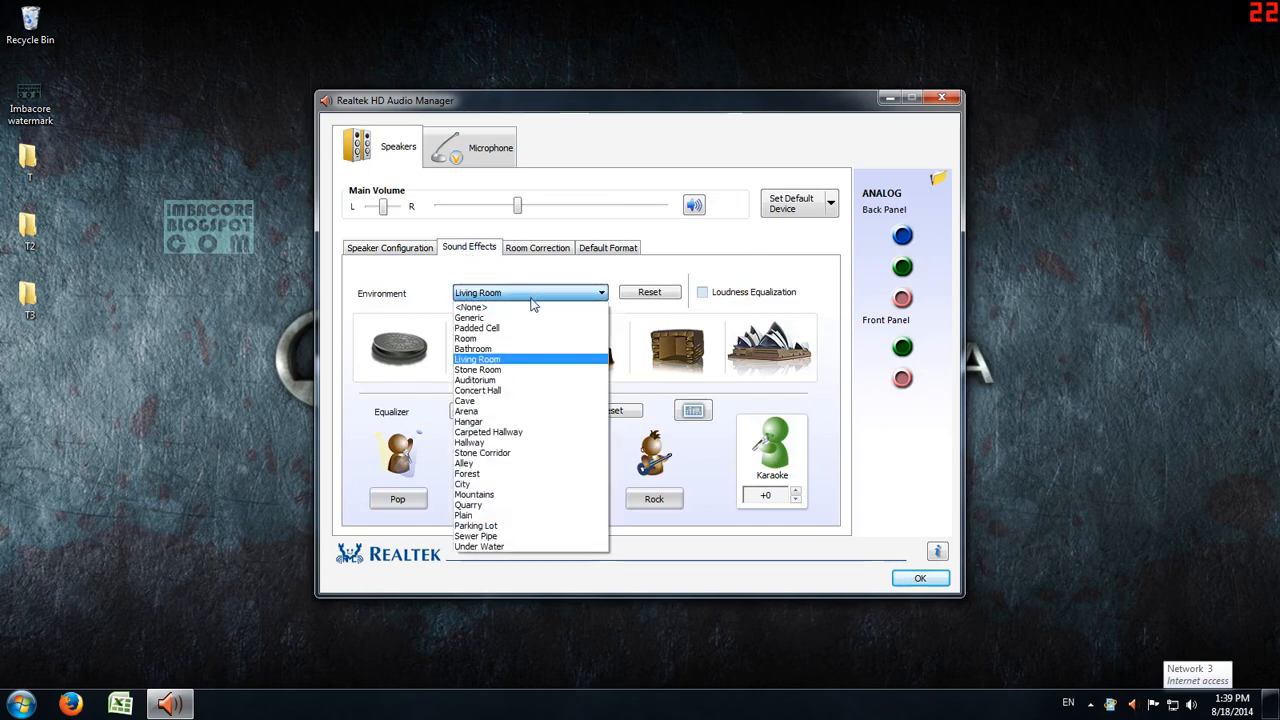
{"action": "mouse_move", "coordinate": [510, 340]}
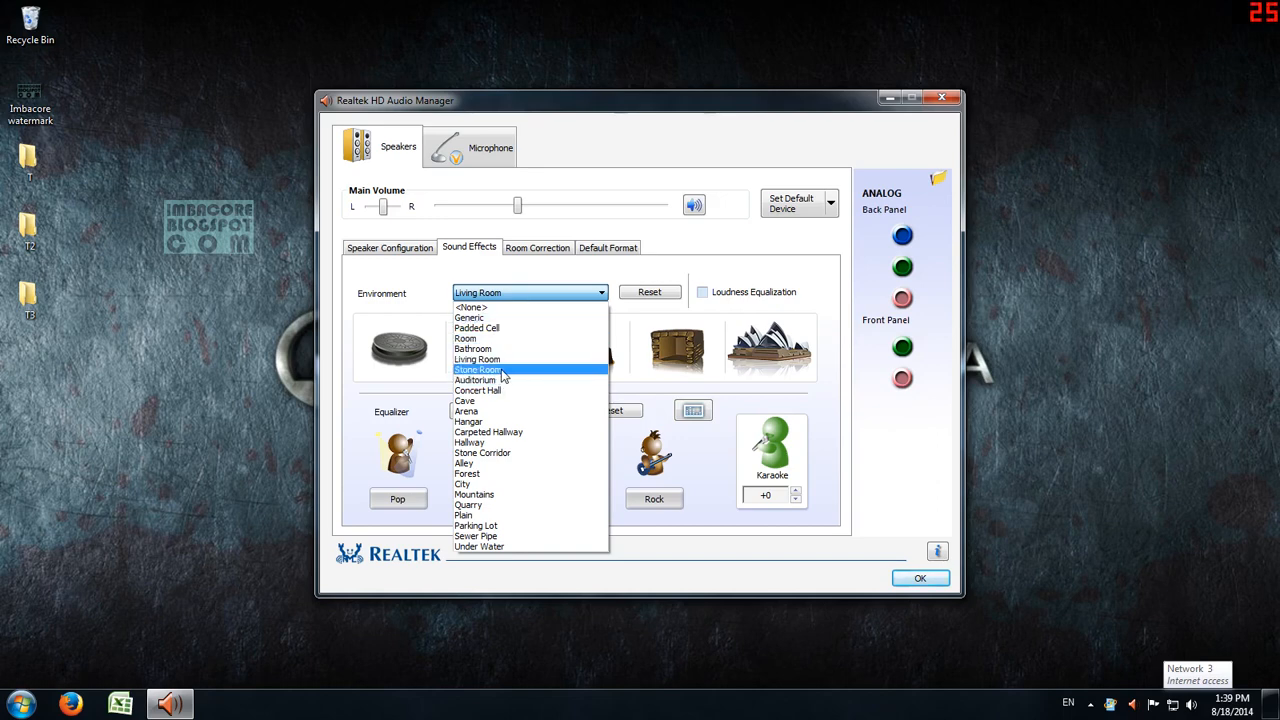
{"action": "mouse_move", "coordinate": [484, 390]}
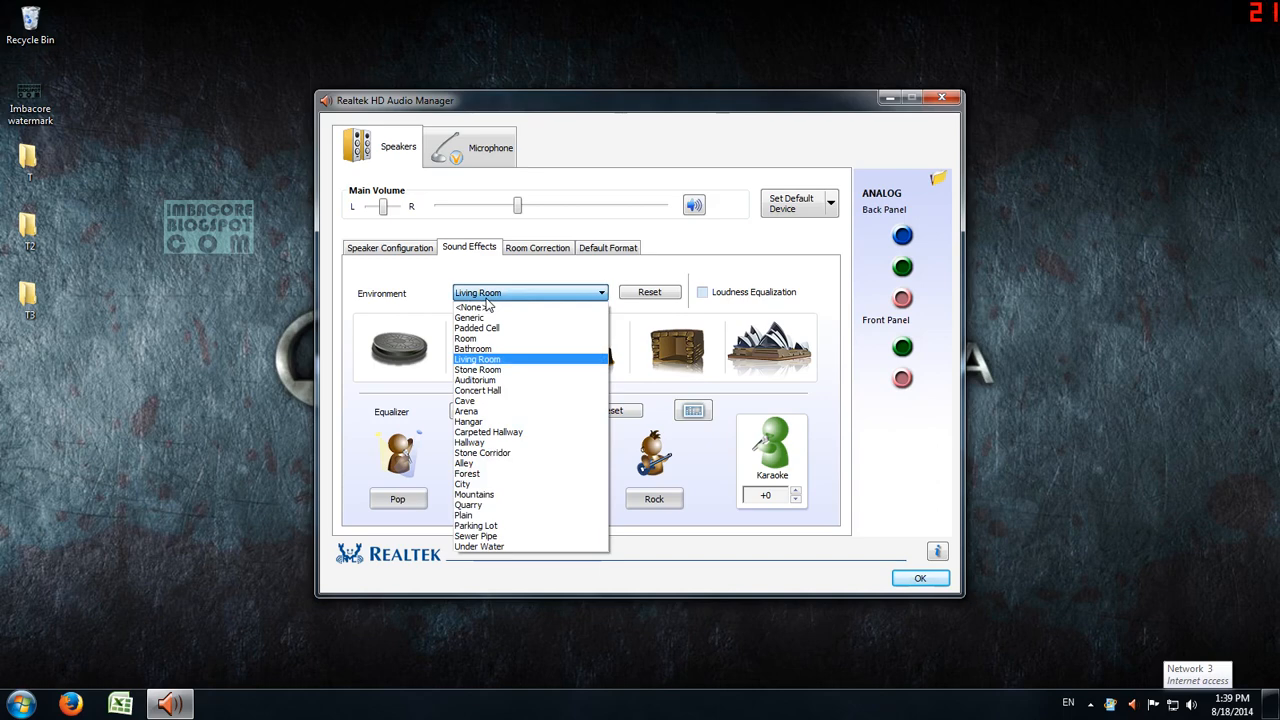
{"action": "mouse_move", "coordinate": [496, 548]}
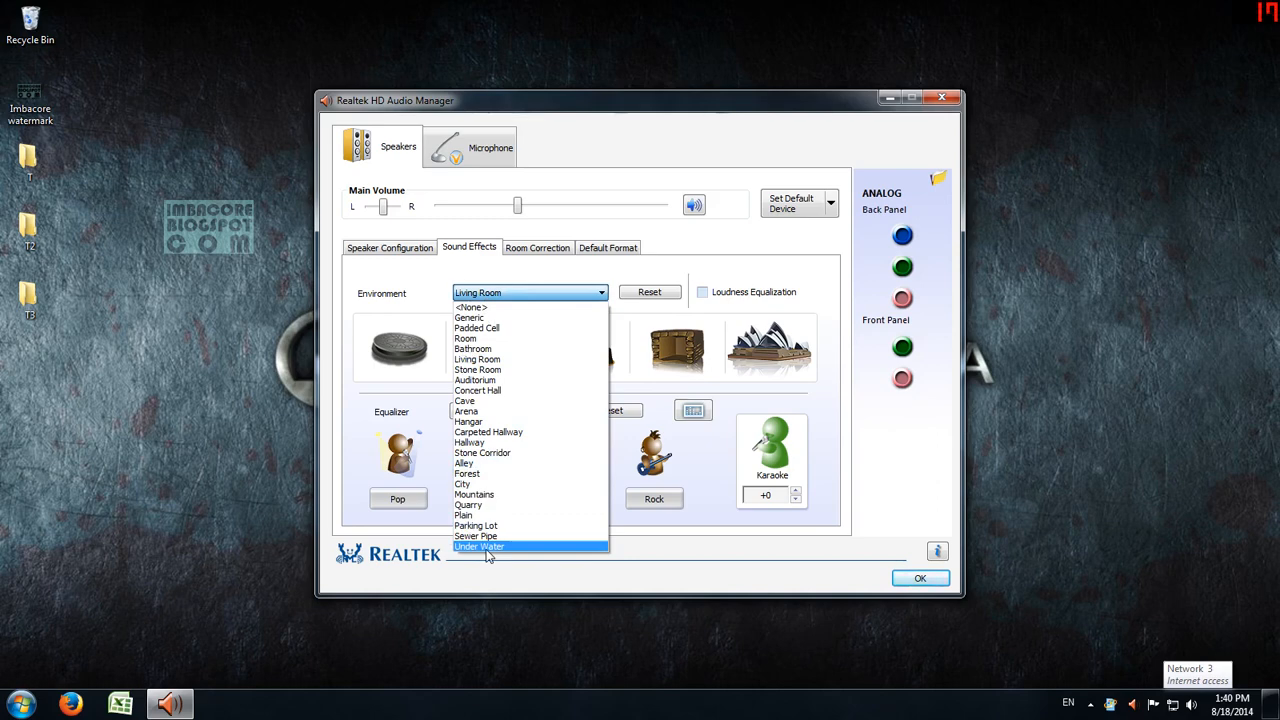
{"action": "mouse_move", "coordinate": [488, 390]}
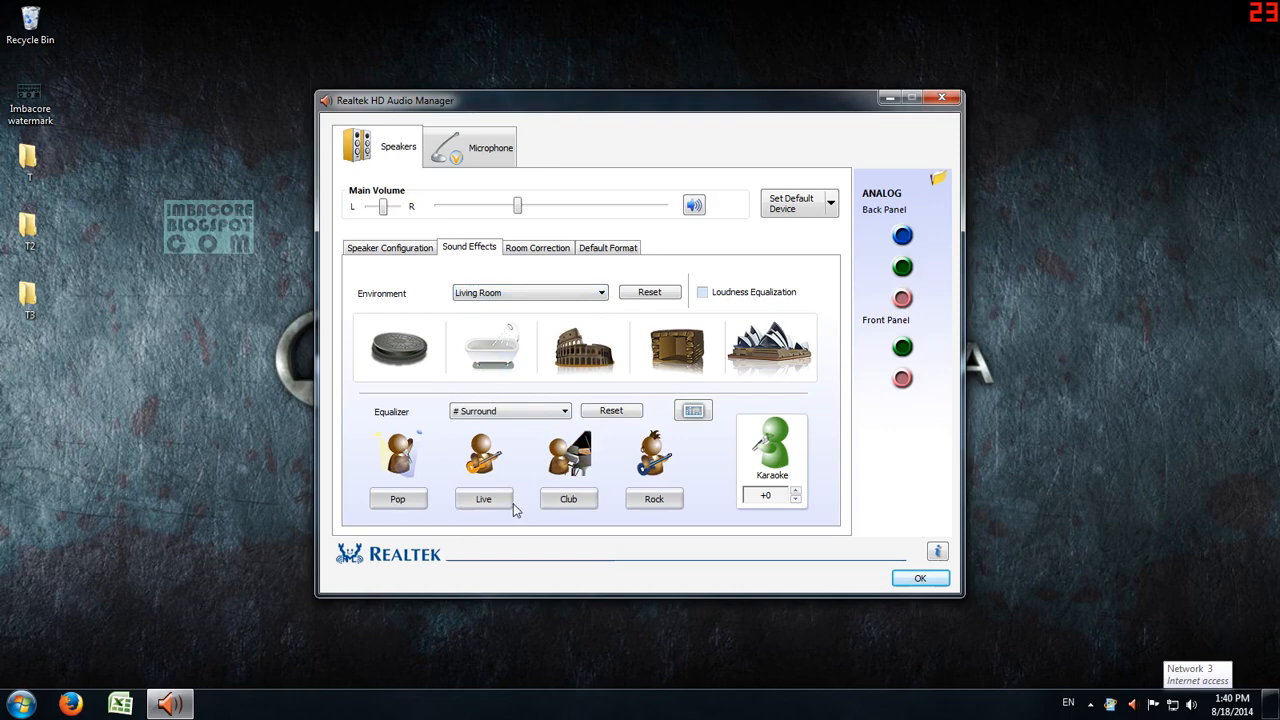
{"action": "mouse_move", "coordinate": [692, 424]}
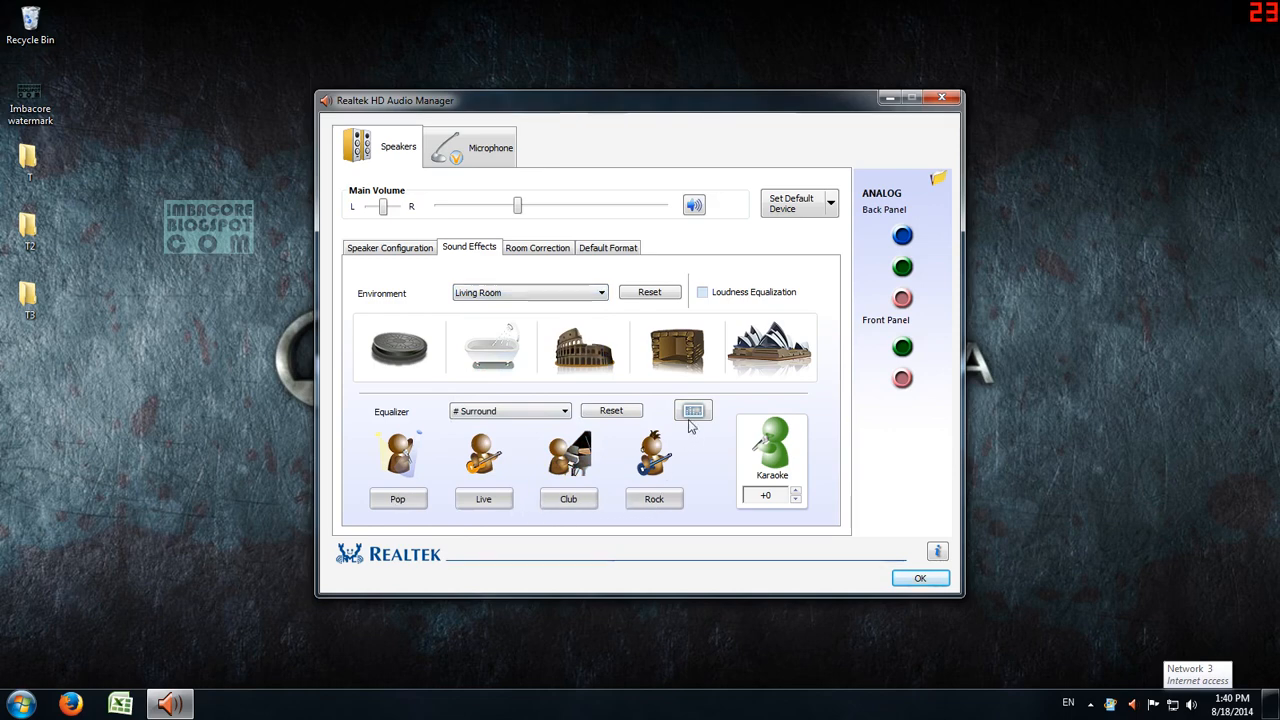
{"action": "mouse_move", "coordinate": [692, 410]}
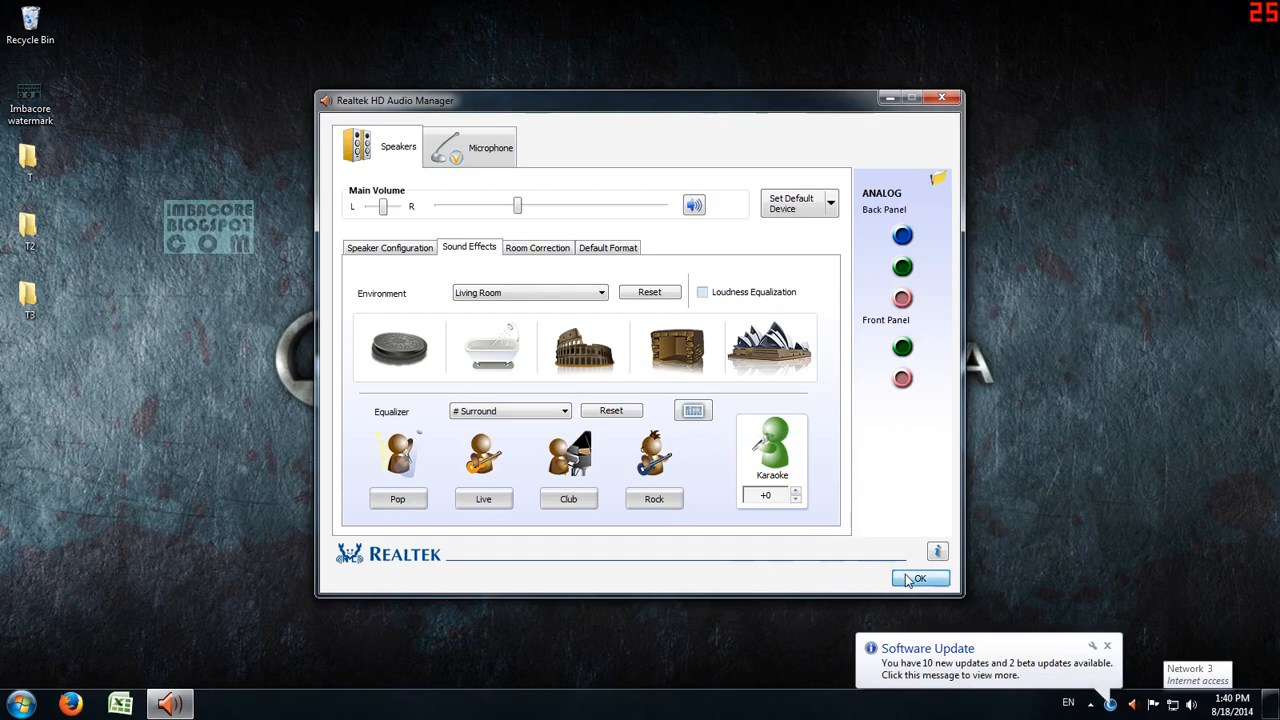
Step: Close Realtek HD Audio Manager with OK and dismiss the Software Update balloon
{"action": "left_click", "coordinate": [920, 578]}
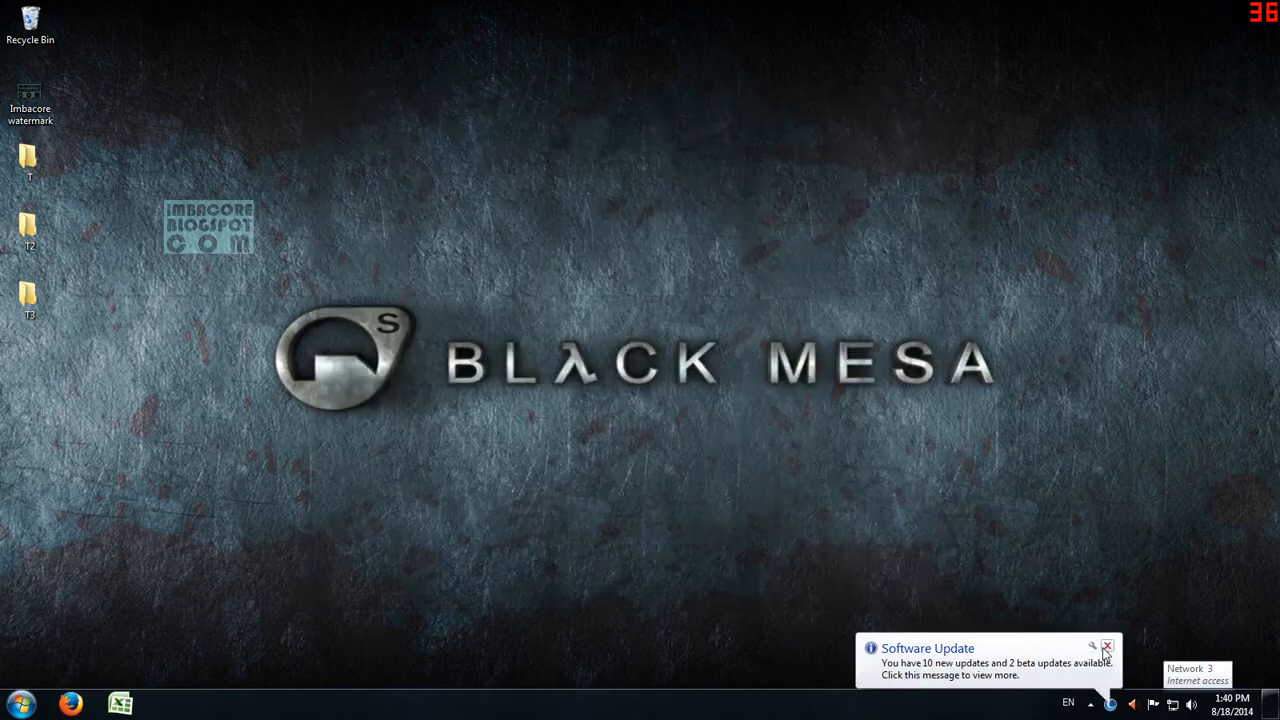
{"action": "left_click", "coordinate": [1108, 648]}
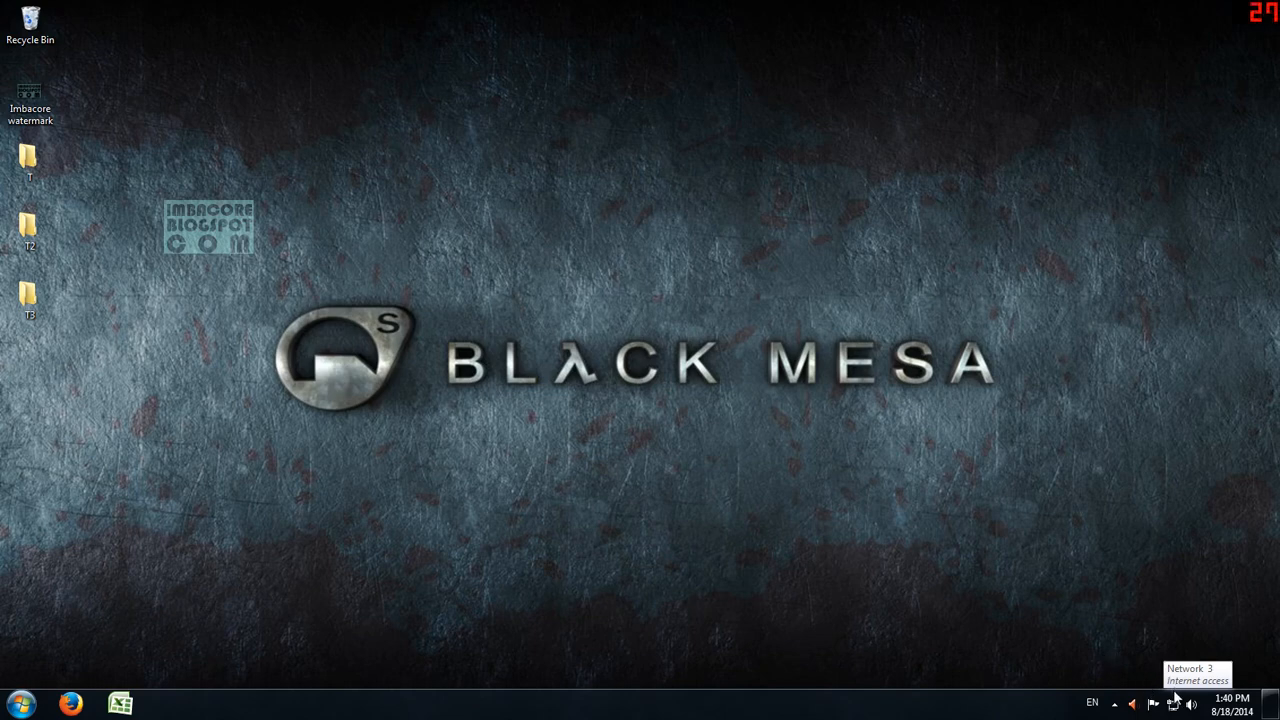
{"action": "mouse_move", "coordinate": [1140, 644]}
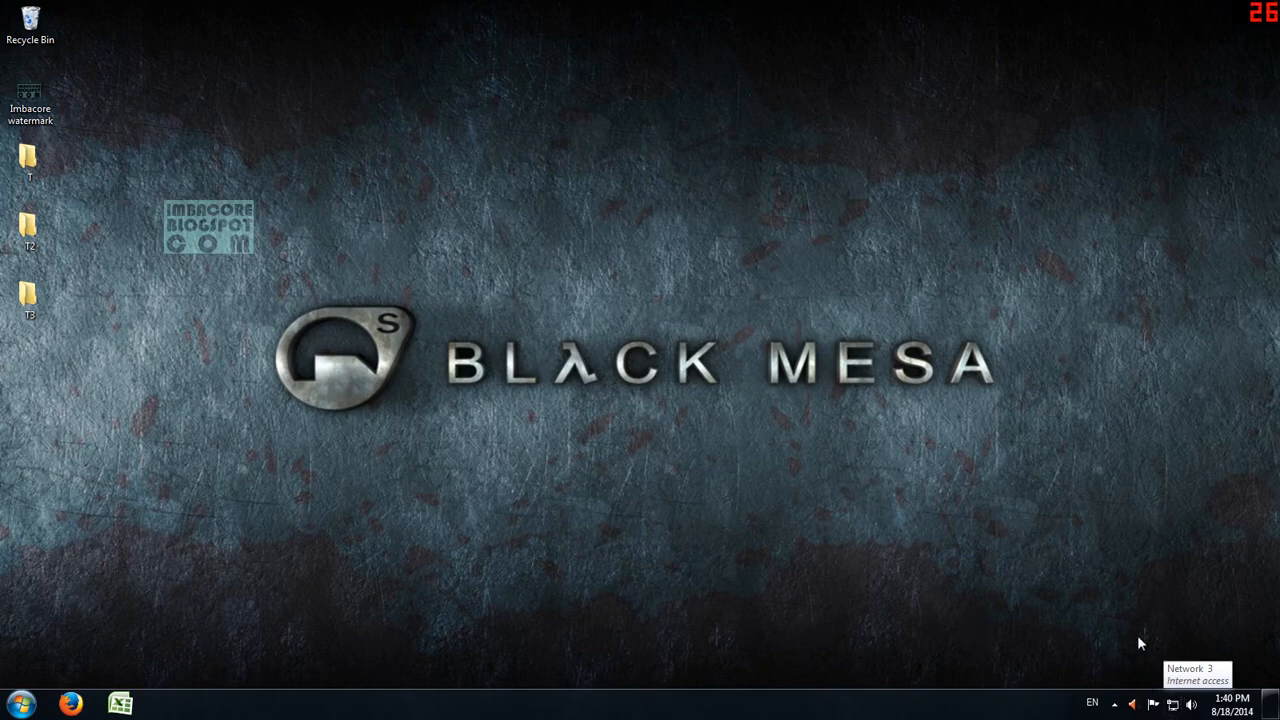
{"action": "mouse_move", "coordinate": [1124, 612]}
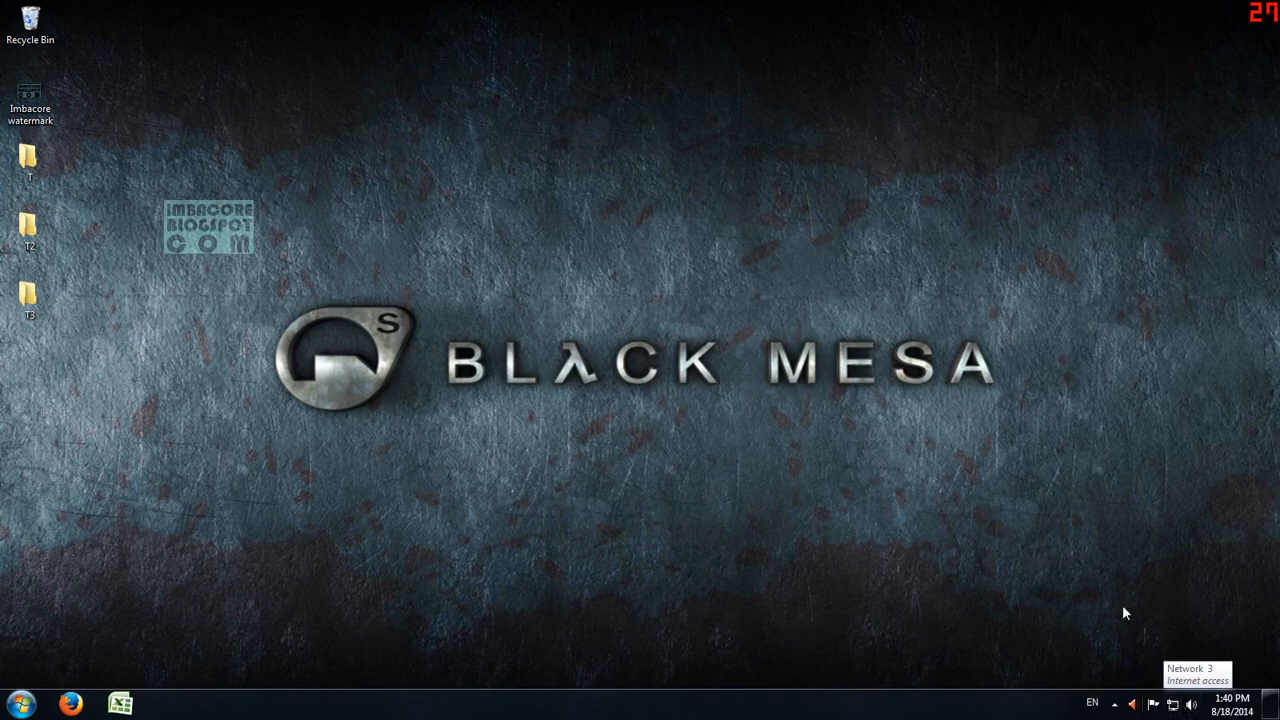
{"action": "mouse_move", "coordinate": [1108, 684]}
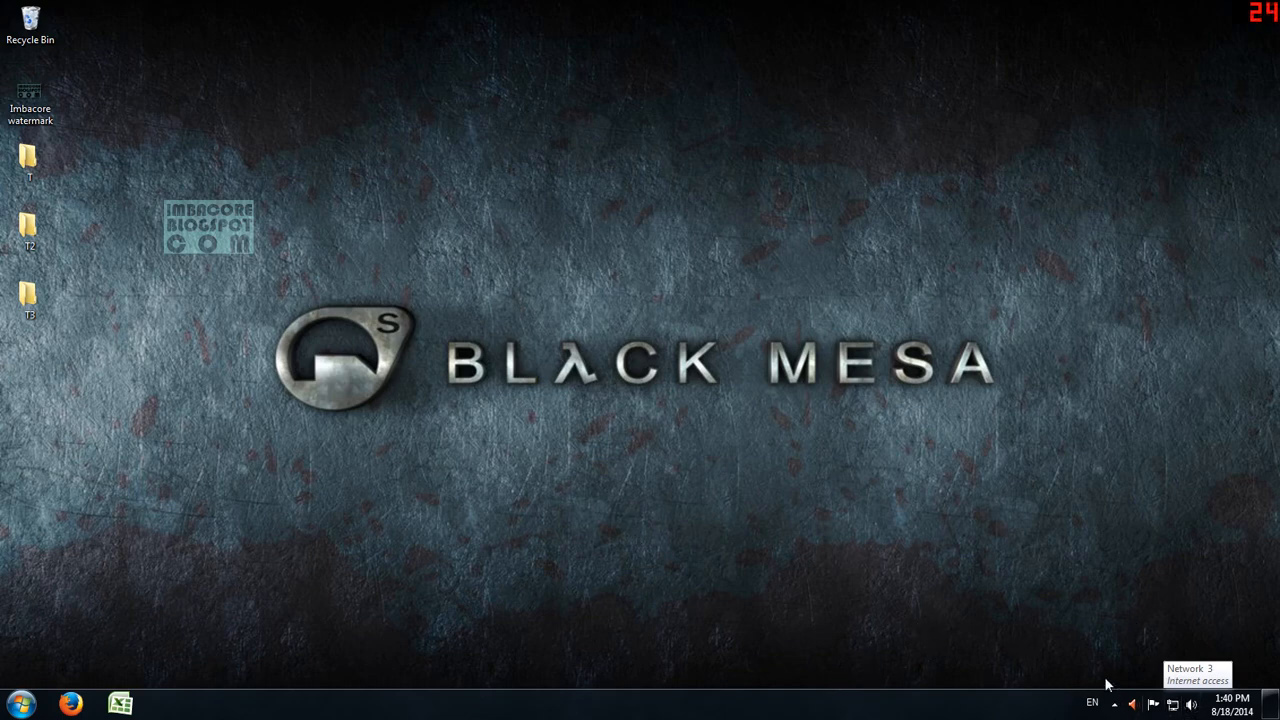
{"action": "mouse_move", "coordinate": [1116, 704]}
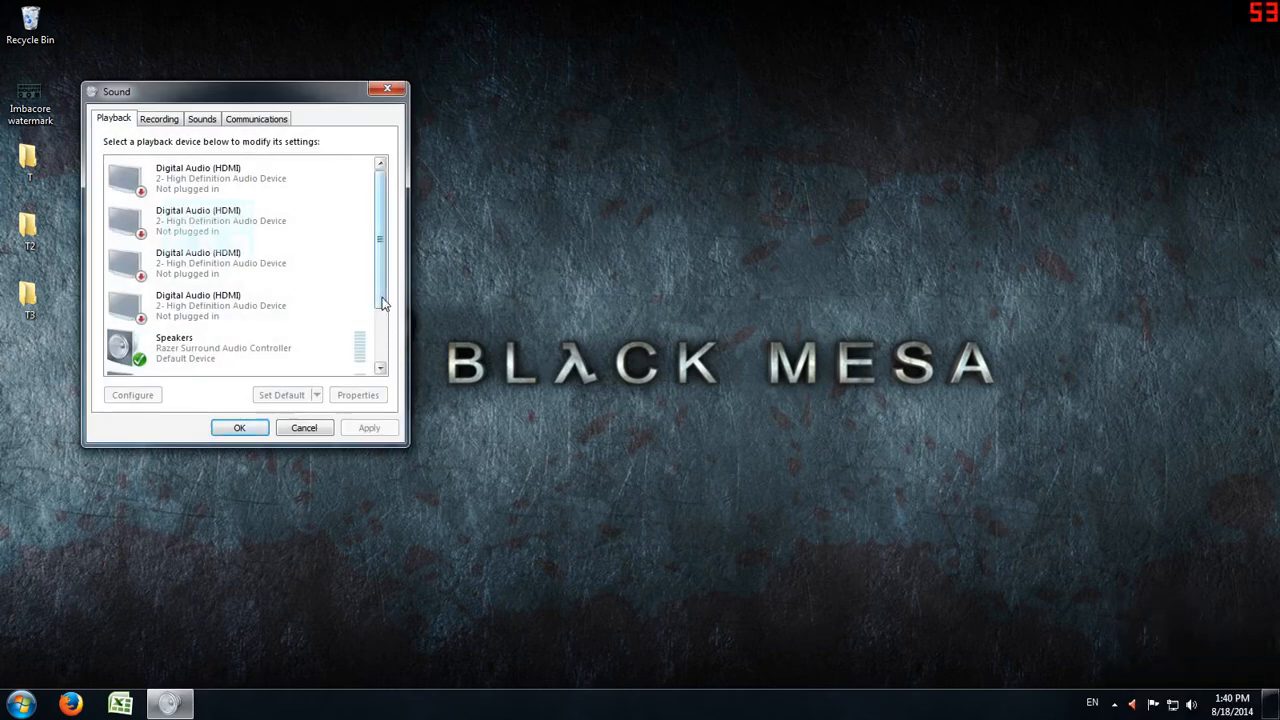
Step: Scroll the Playback device list and select the Realtek High Definition Audio speakers
{"action": "scroll", "scroll_direction": "down", "scroll_amount": 3}
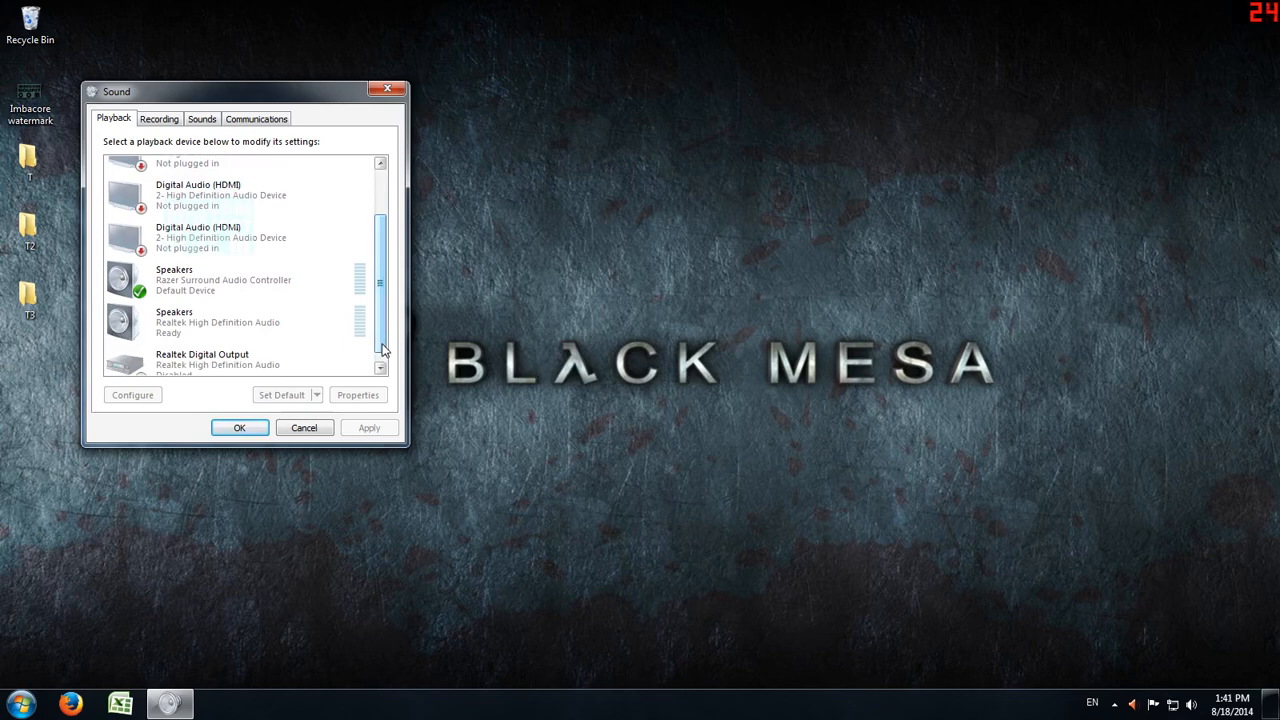
{"action": "scroll", "scroll_direction": "down", "scroll_amount": 3}
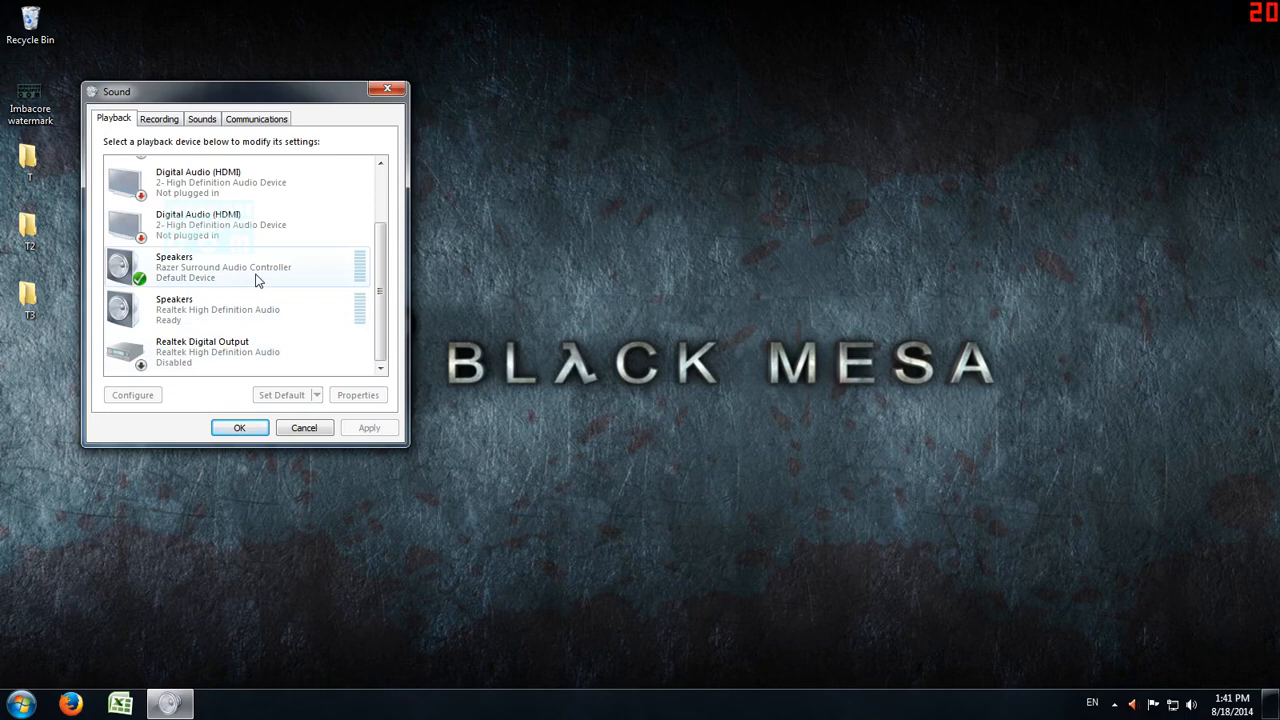
{"action": "mouse_move", "coordinate": [336, 288]}
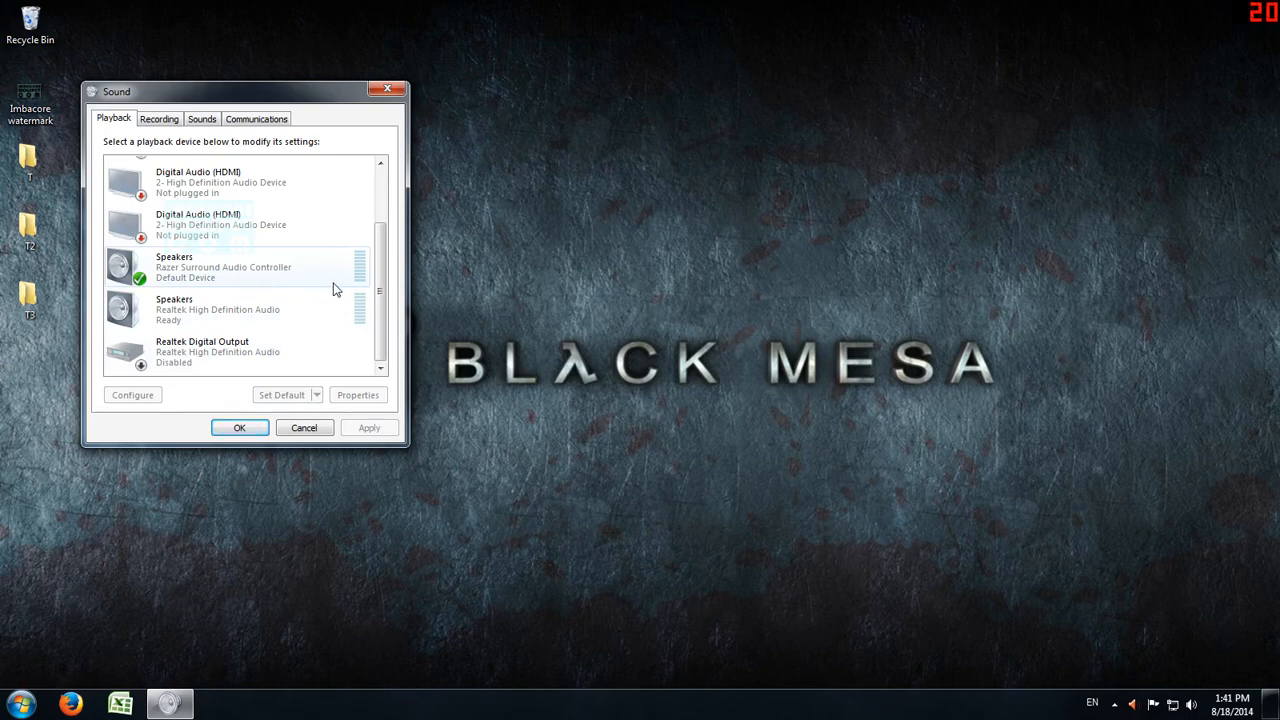
{"action": "mouse_move", "coordinate": [244, 290]}
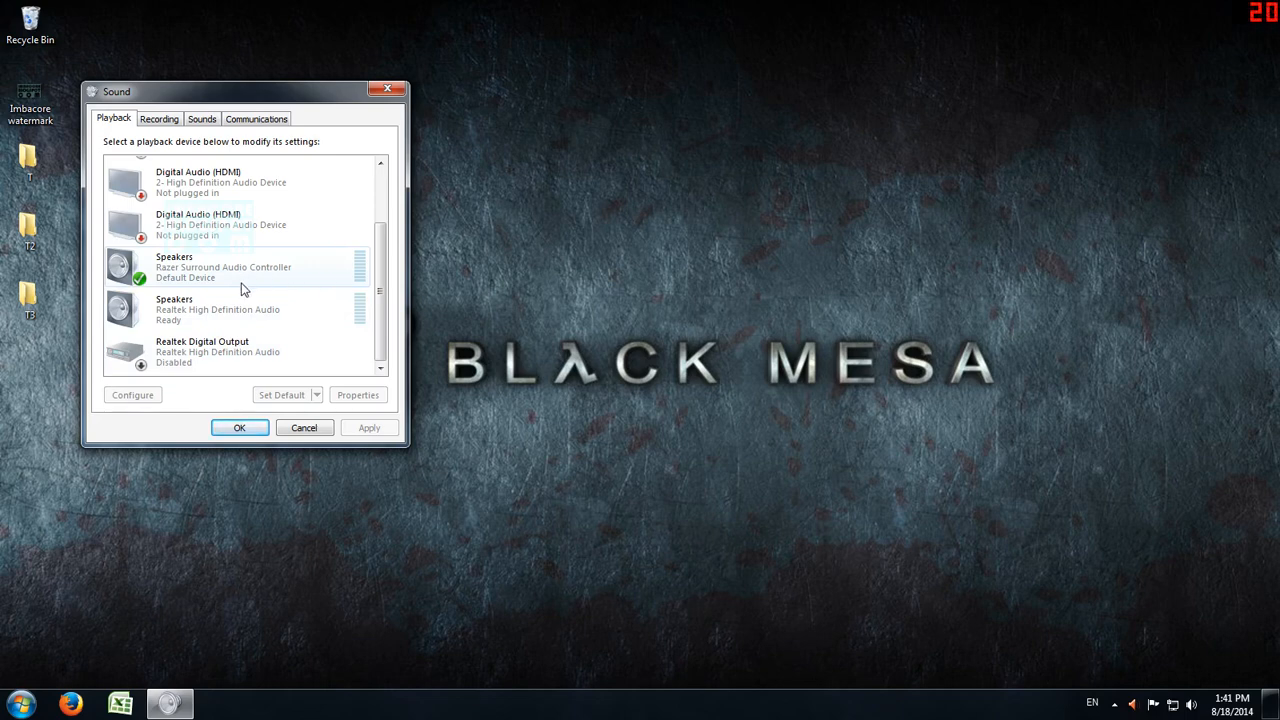
{"action": "mouse_move", "coordinate": [232, 284]}
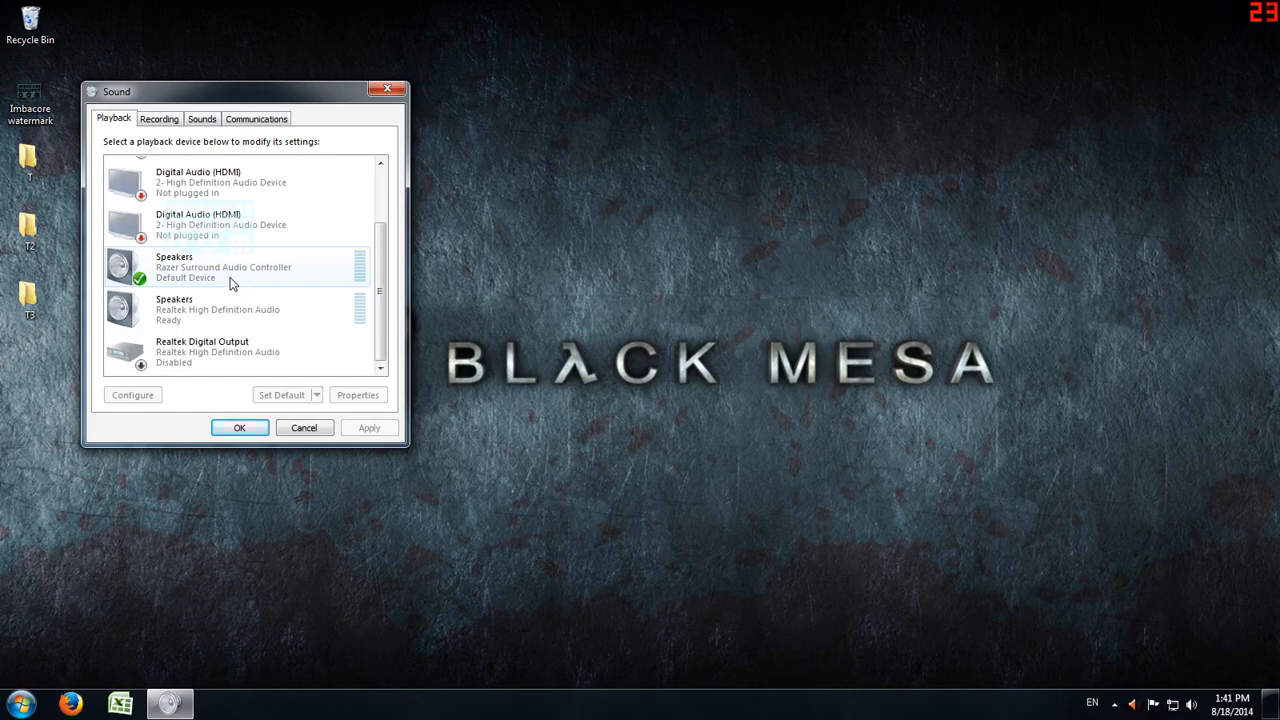
{"action": "mouse_move", "coordinate": [248, 280]}
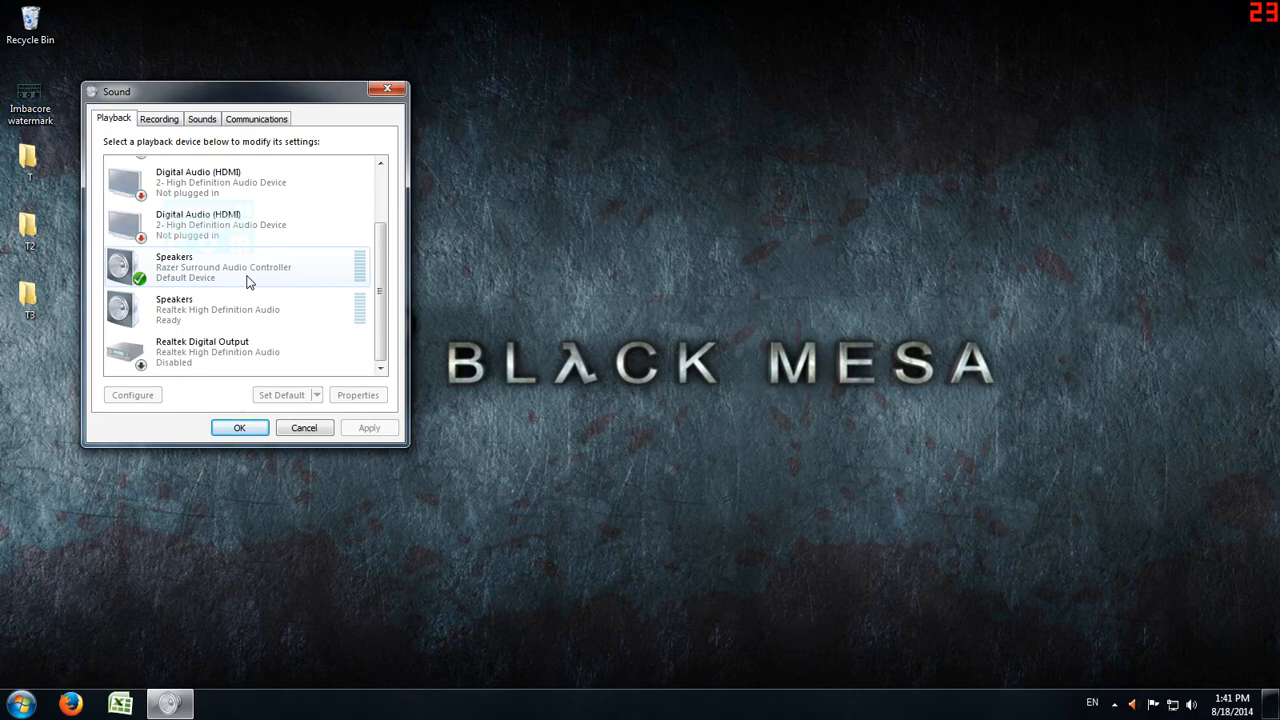
{"action": "mouse_move", "coordinate": [244, 318]}
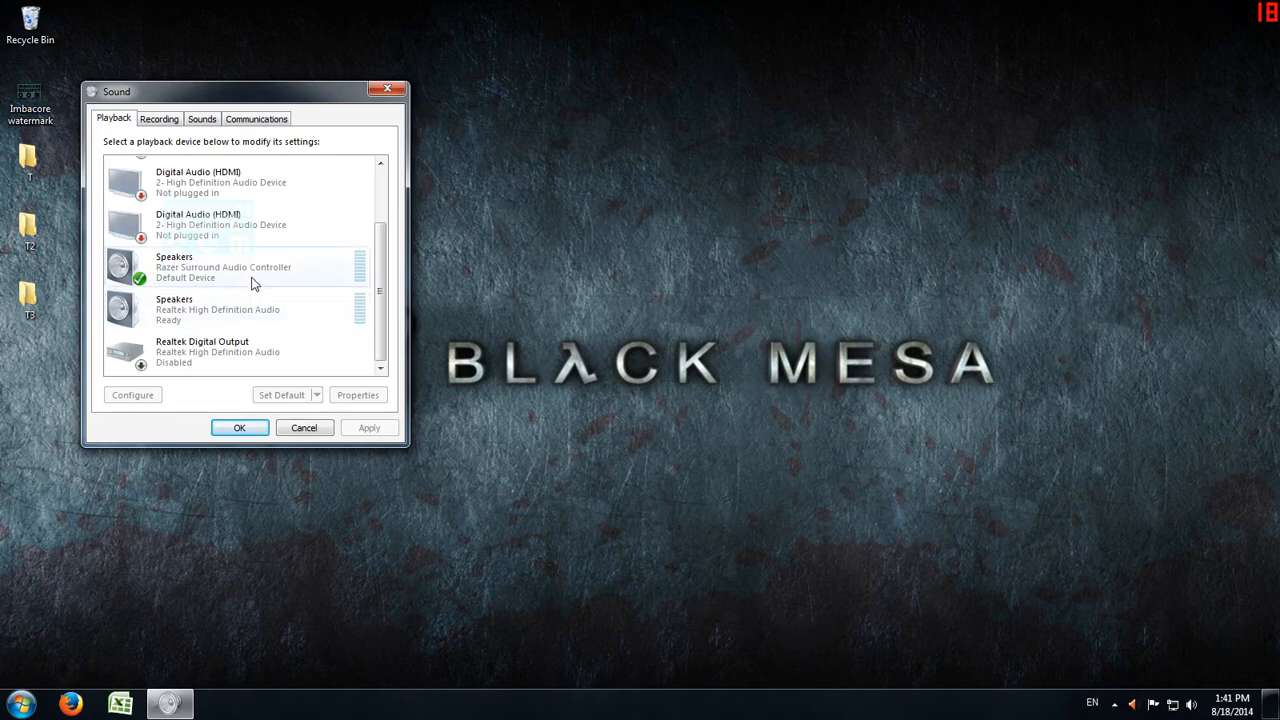
{"action": "left_click", "coordinate": [240, 308]}
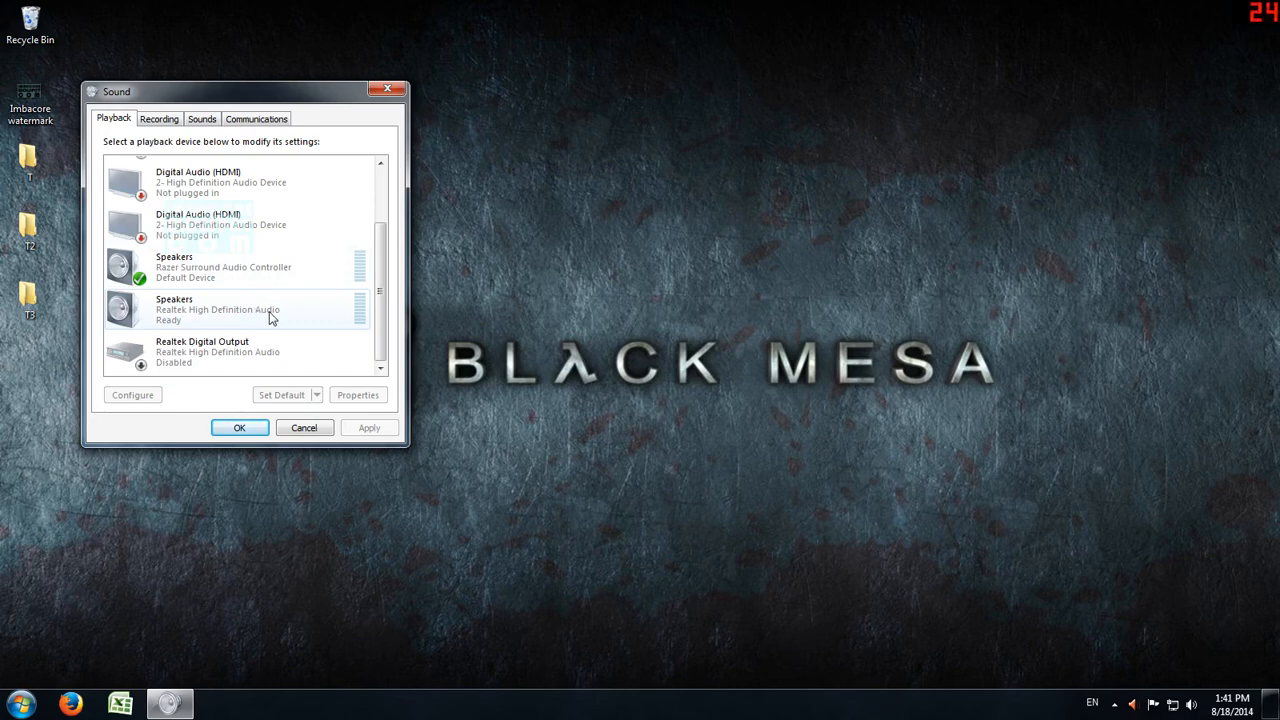
{"action": "mouse_move", "coordinate": [284, 304]}
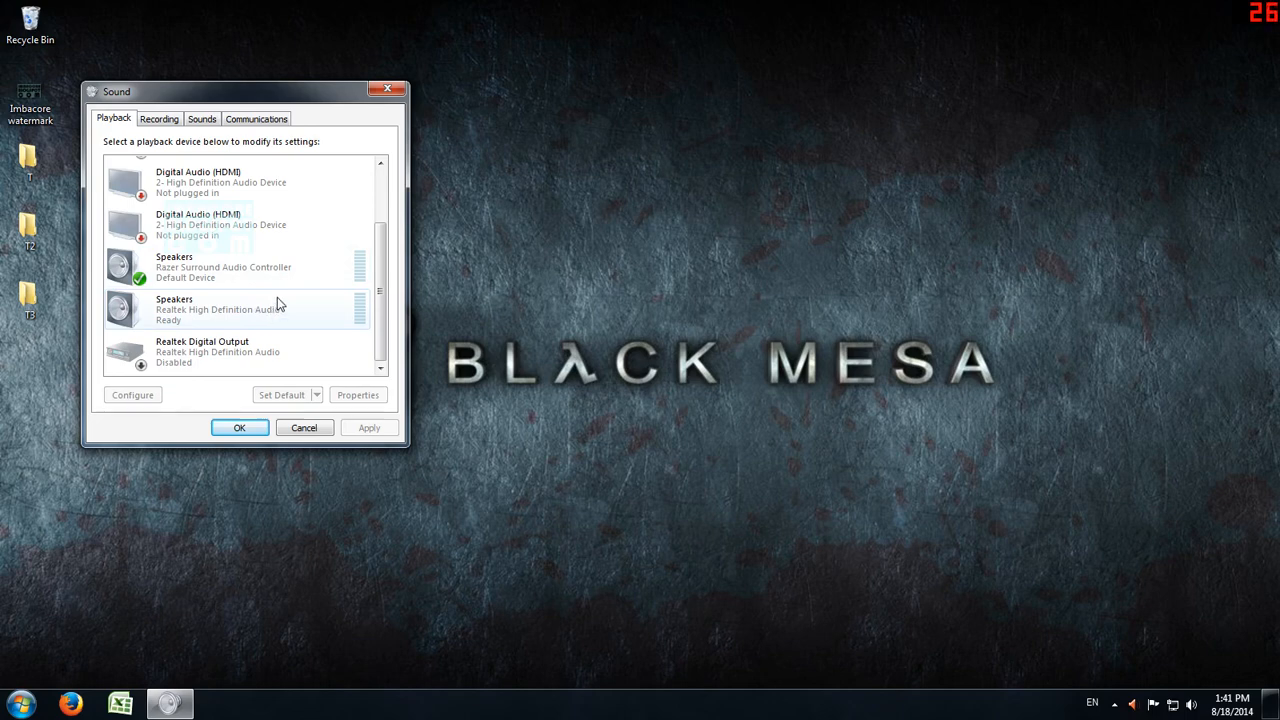
Step: Set the Realtek Speakers as the default playback device and confirm with OK
{"action": "right_click", "coordinate": [236, 308]}
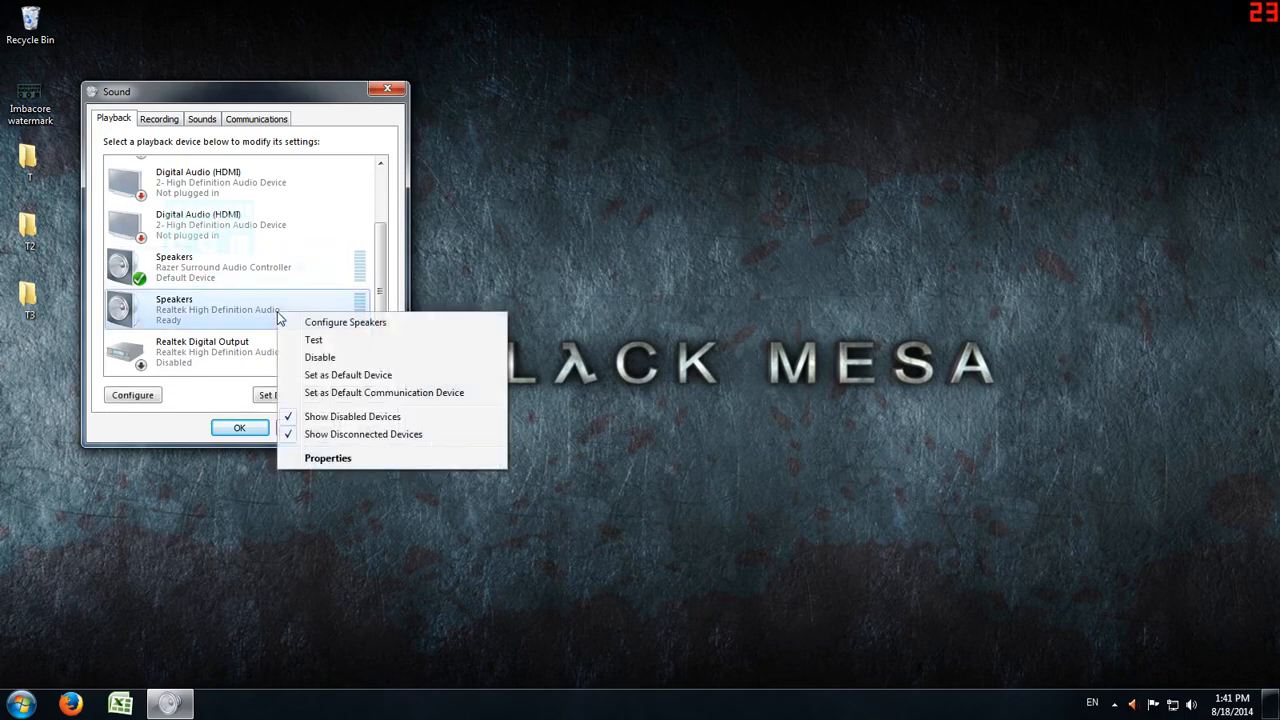
{"action": "mouse_move", "coordinate": [340, 376]}
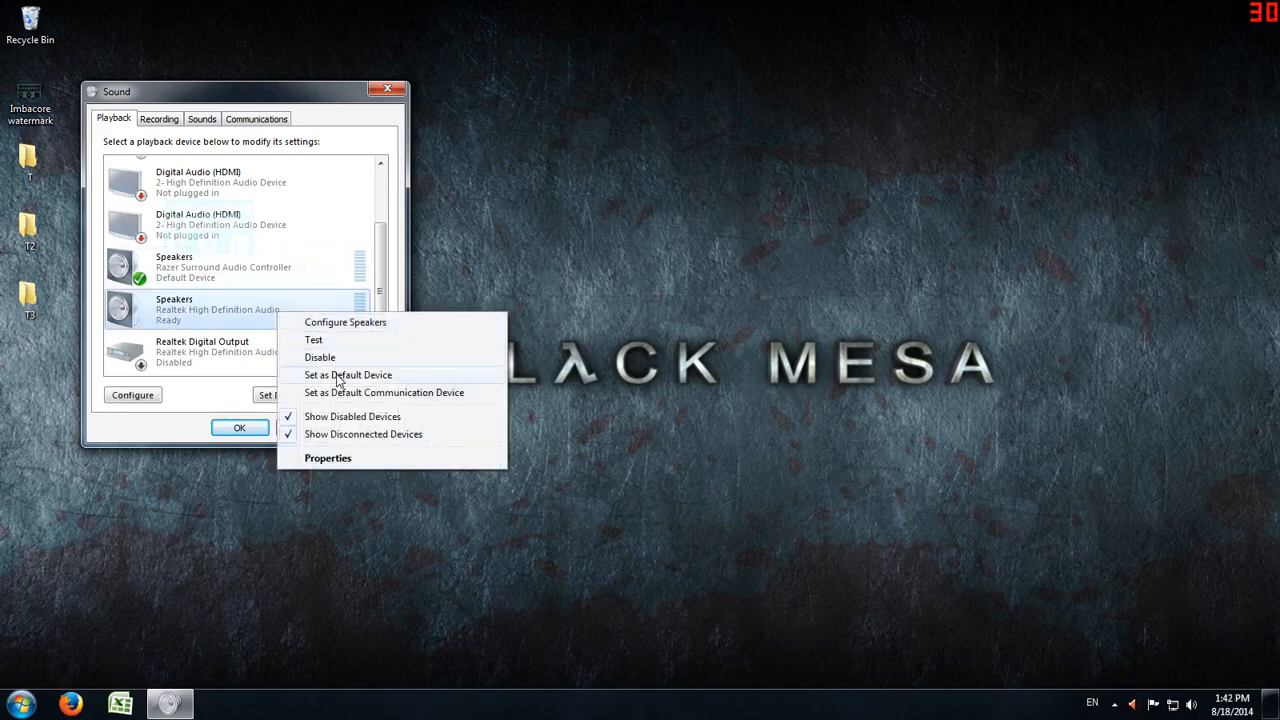
{"action": "left_click", "coordinate": [348, 374]}
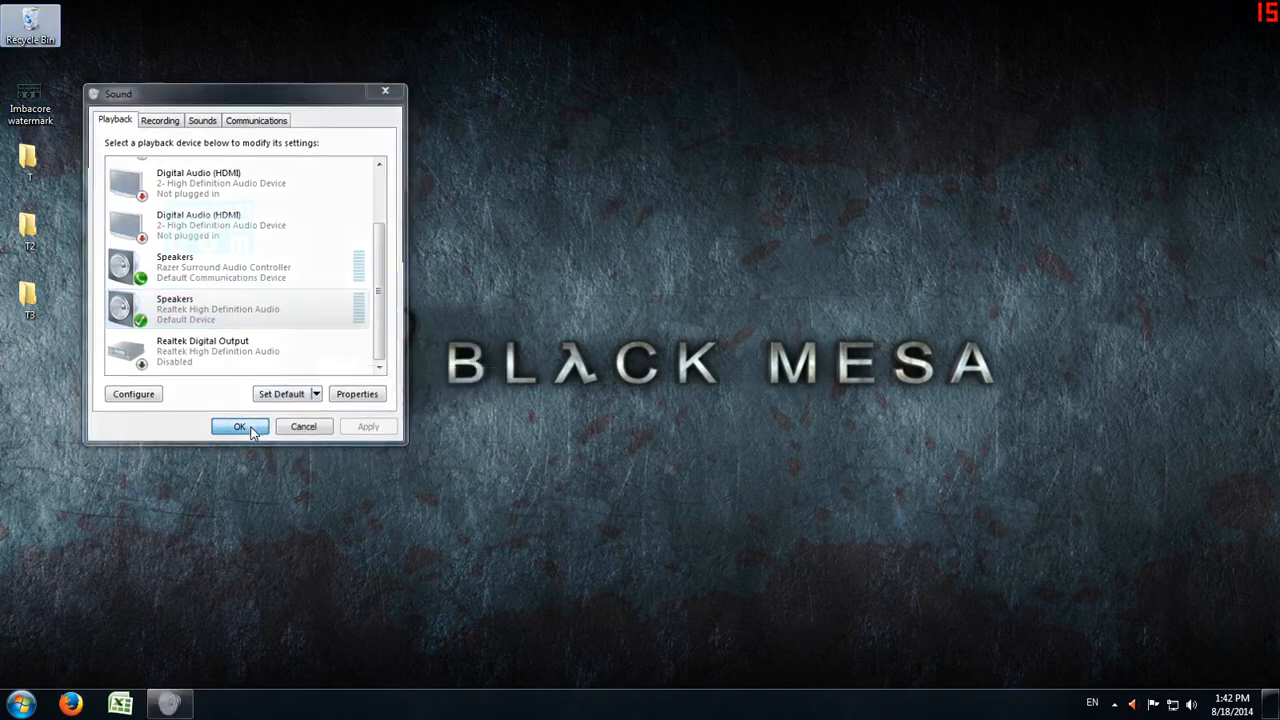
{"action": "left_click", "coordinate": [238, 428]}
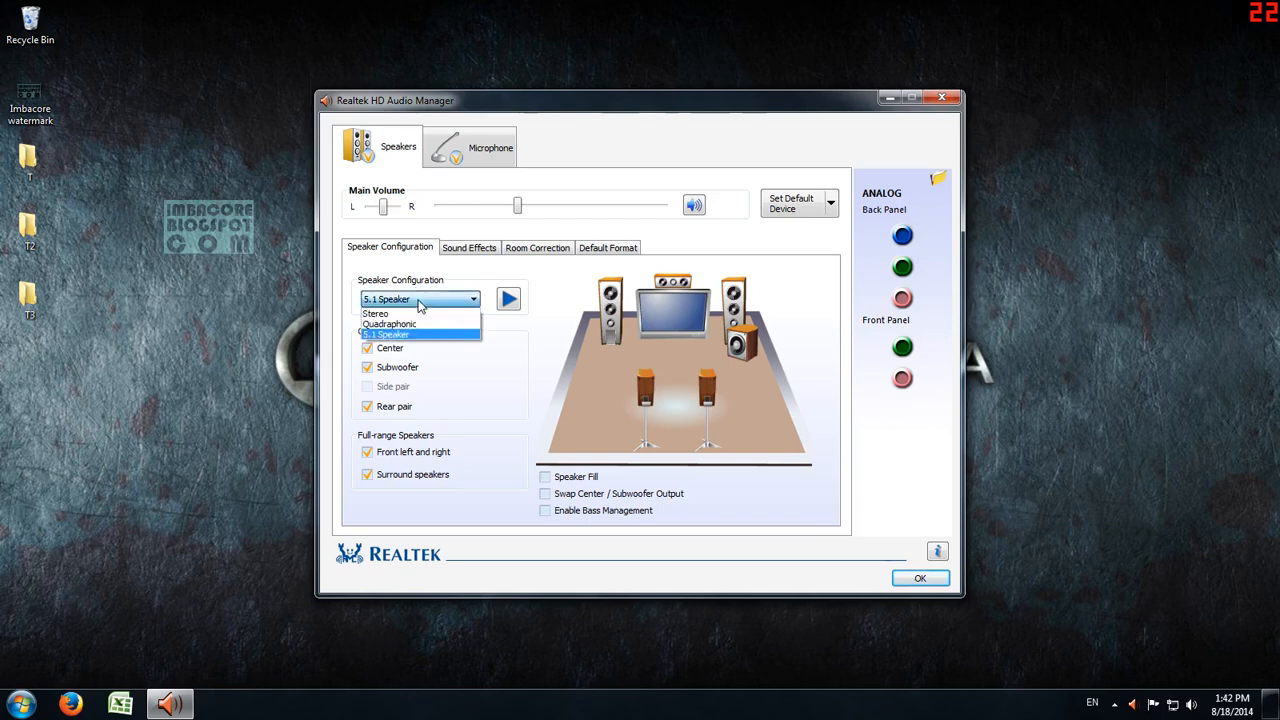
{"action": "mouse_move", "coordinate": [412, 324]}
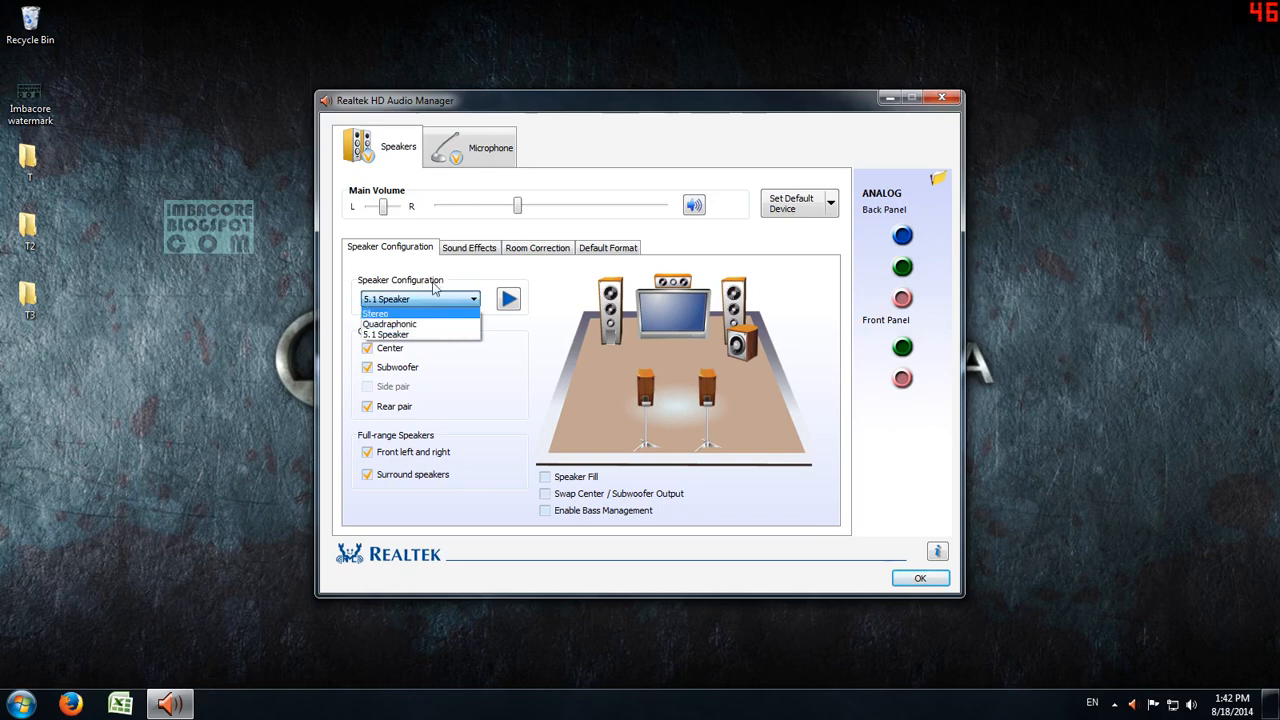
{"action": "left_click", "coordinate": [392, 334]}
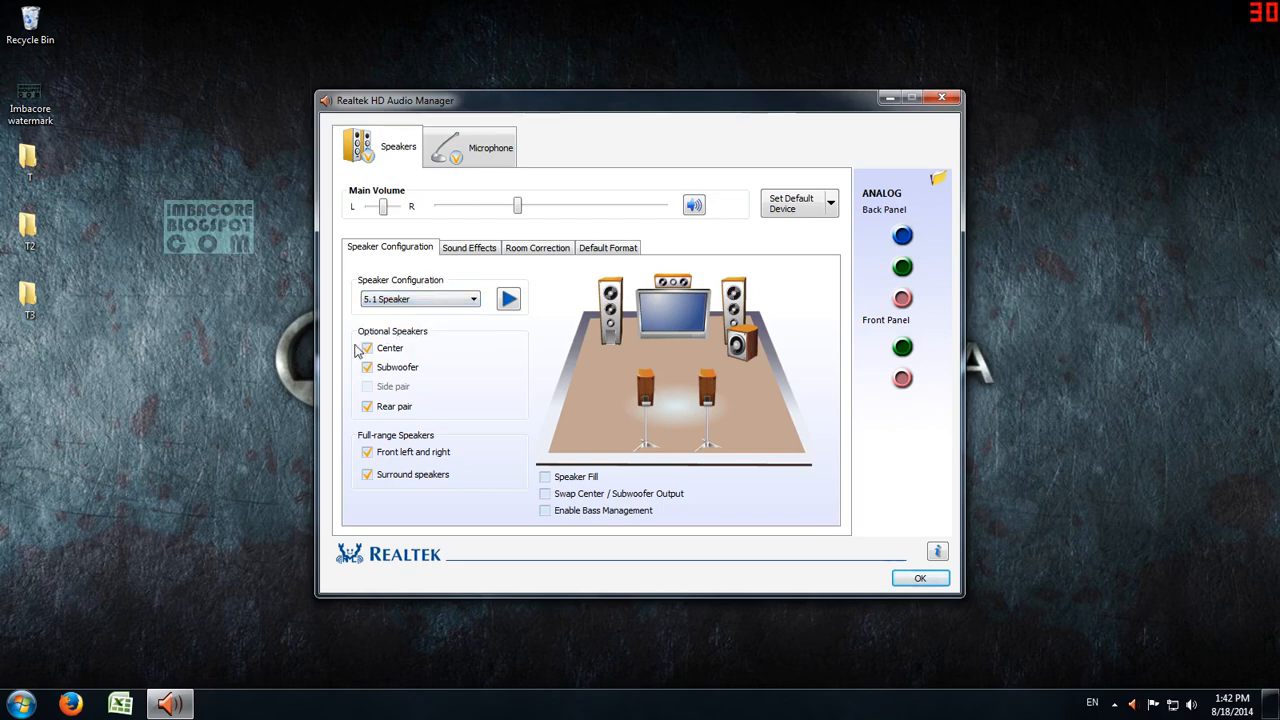
{"action": "left_click", "coordinate": [368, 348]}
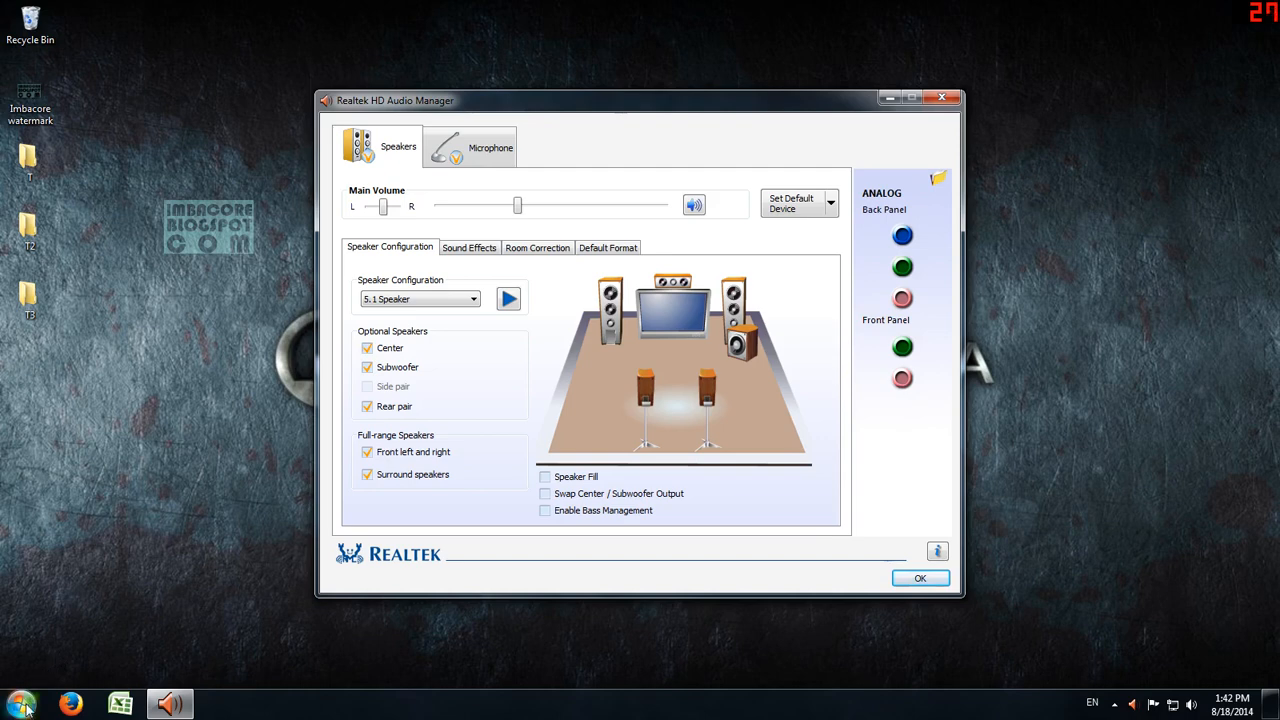
{"action": "left_click", "coordinate": [18, 702]}
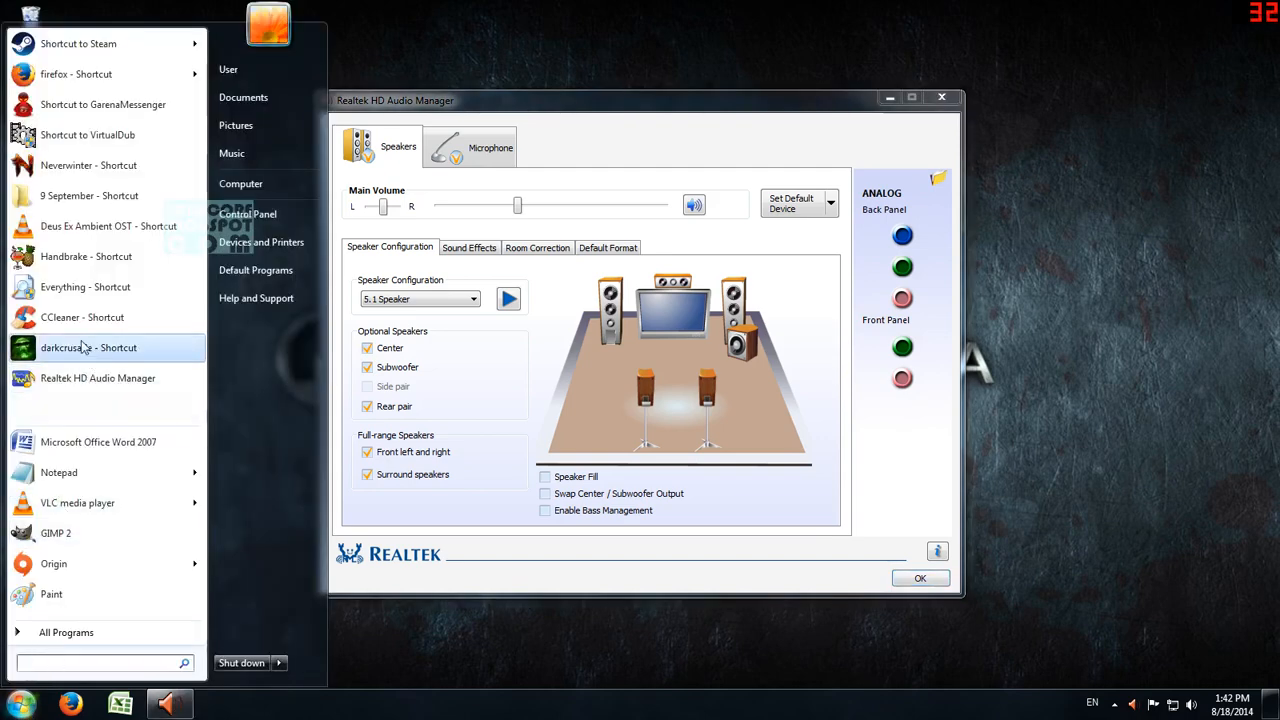
{"action": "mouse_move", "coordinate": [120, 244]}
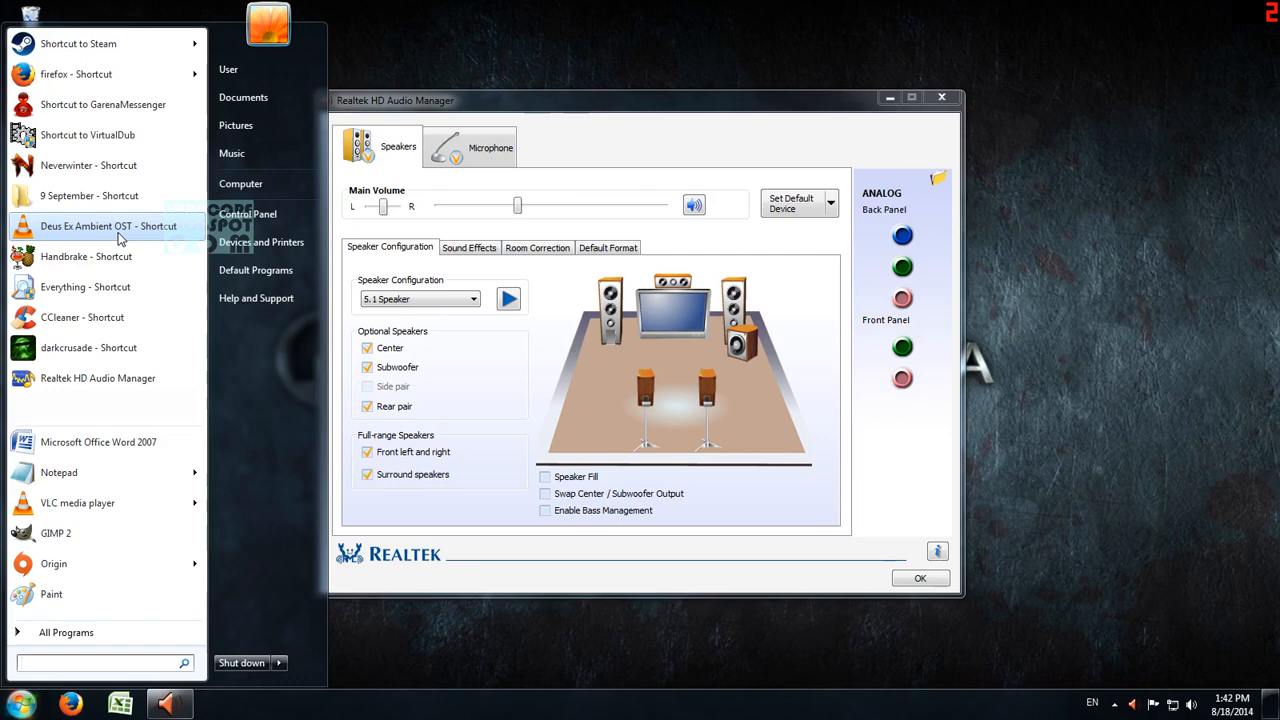
{"action": "mouse_move", "coordinate": [132, 256]}
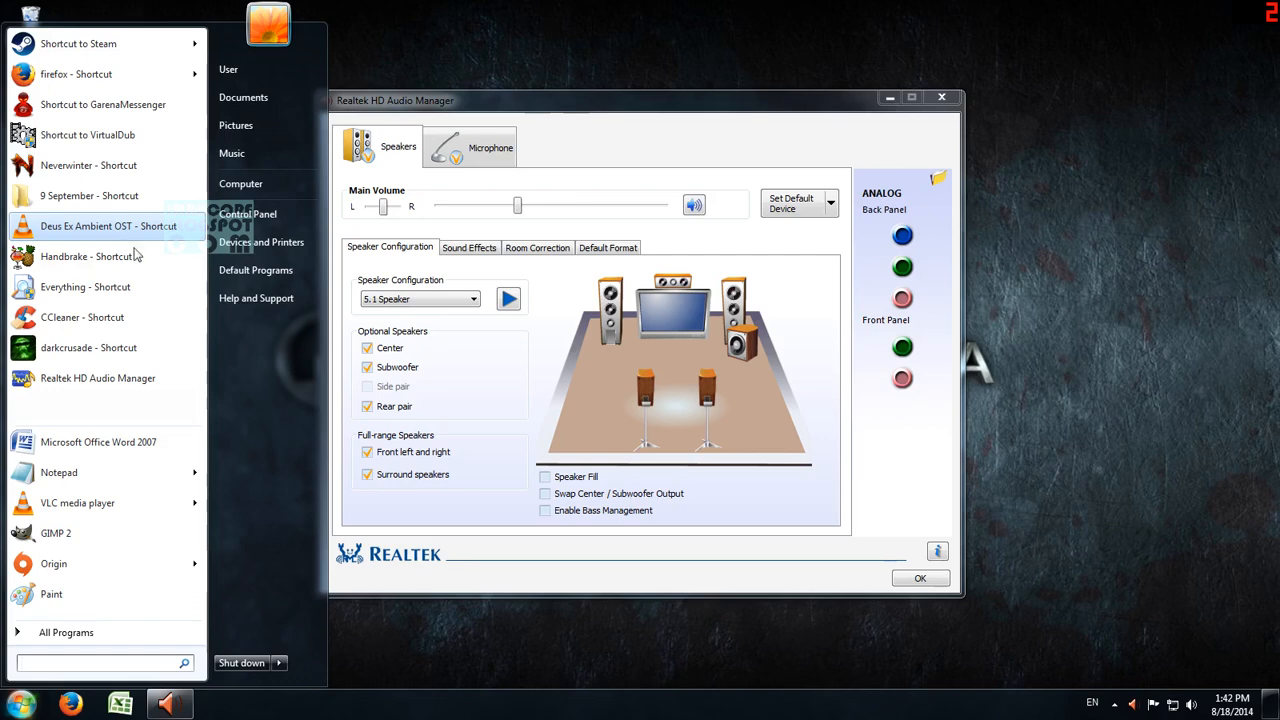
{"action": "mouse_move", "coordinate": [304, 404]}
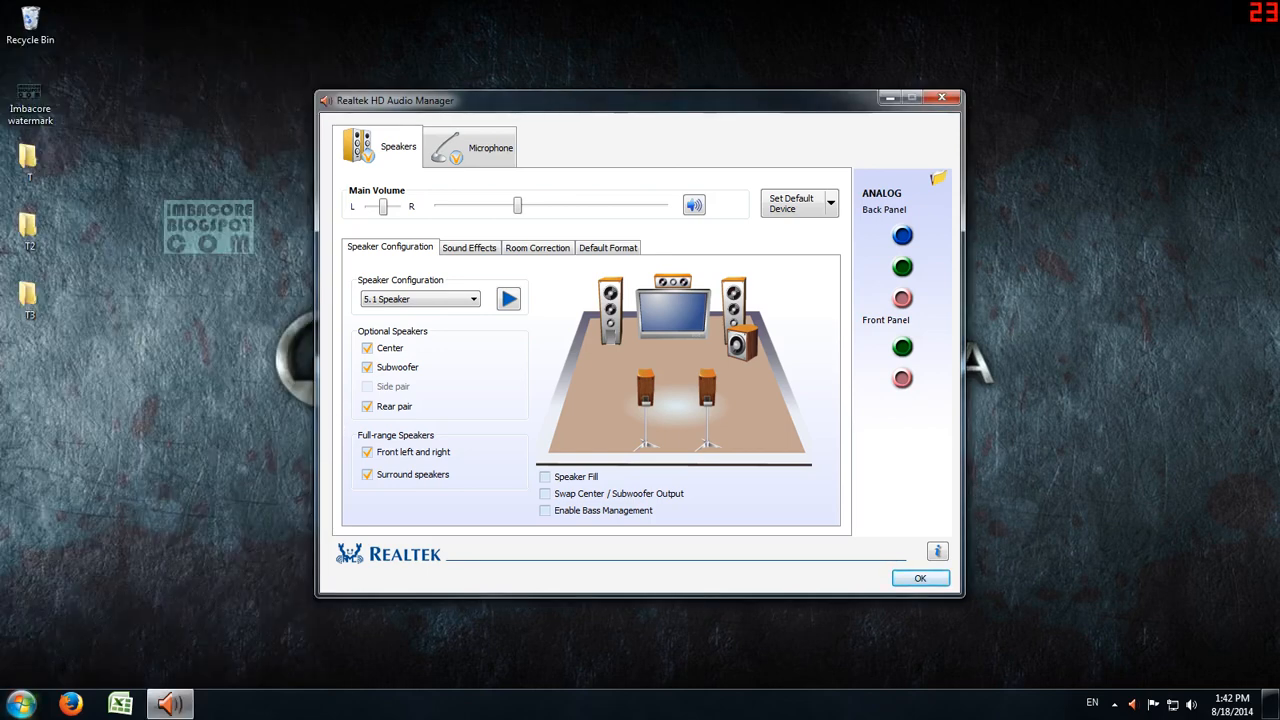
Step: Switch the speaker configuration to Stereo, then back to 5.1 Speaker while music plays
{"action": "left_click", "coordinate": [20, 704]}
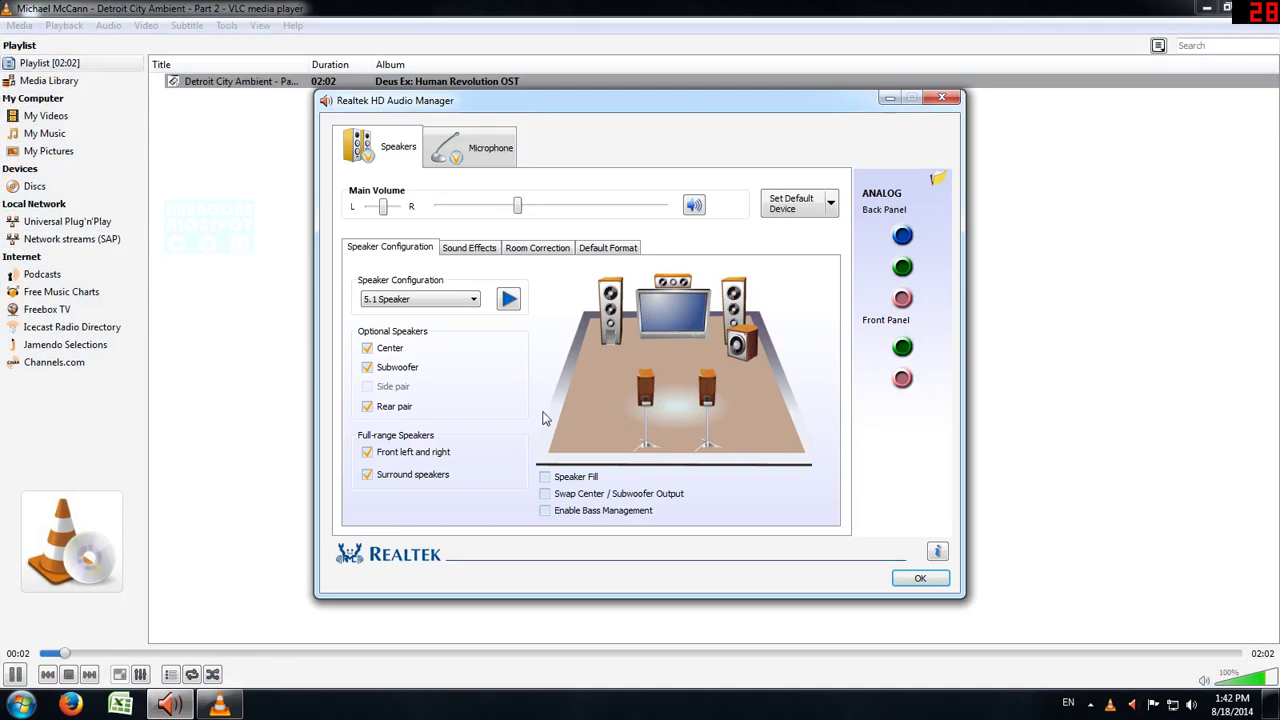
{"action": "left_click", "coordinate": [476, 300]}
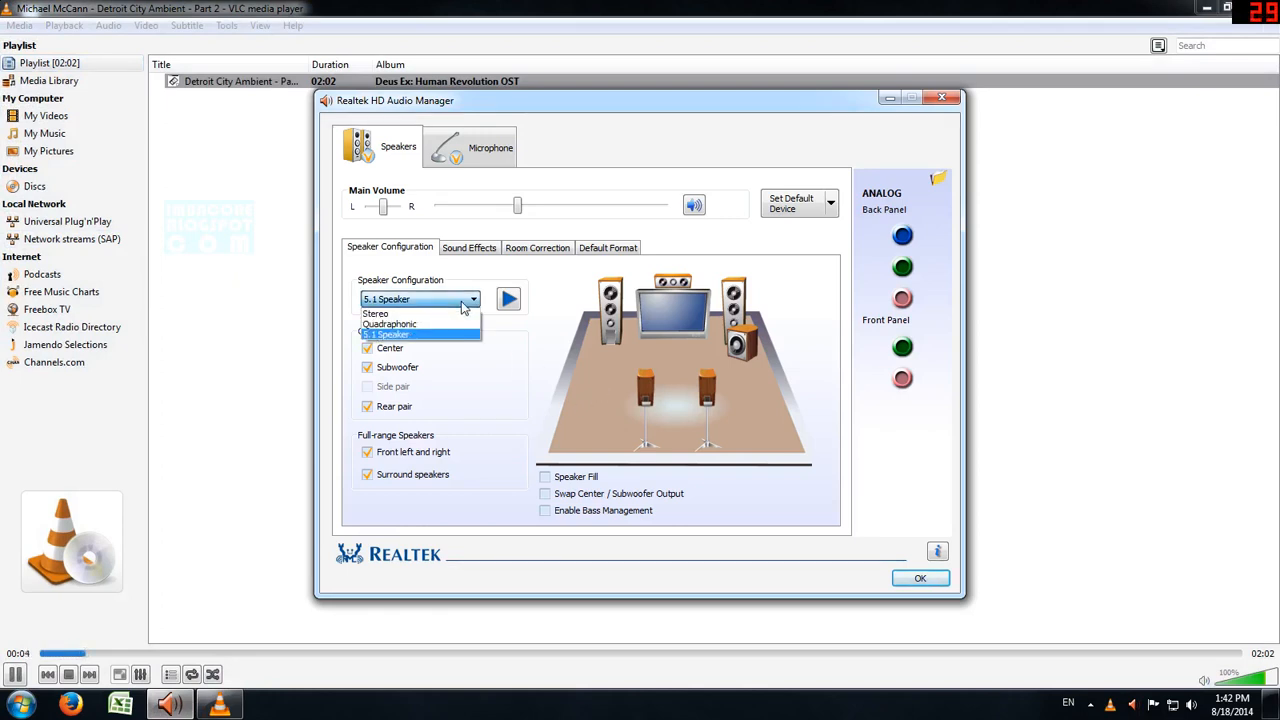
{"action": "mouse_move", "coordinate": [420, 324]}
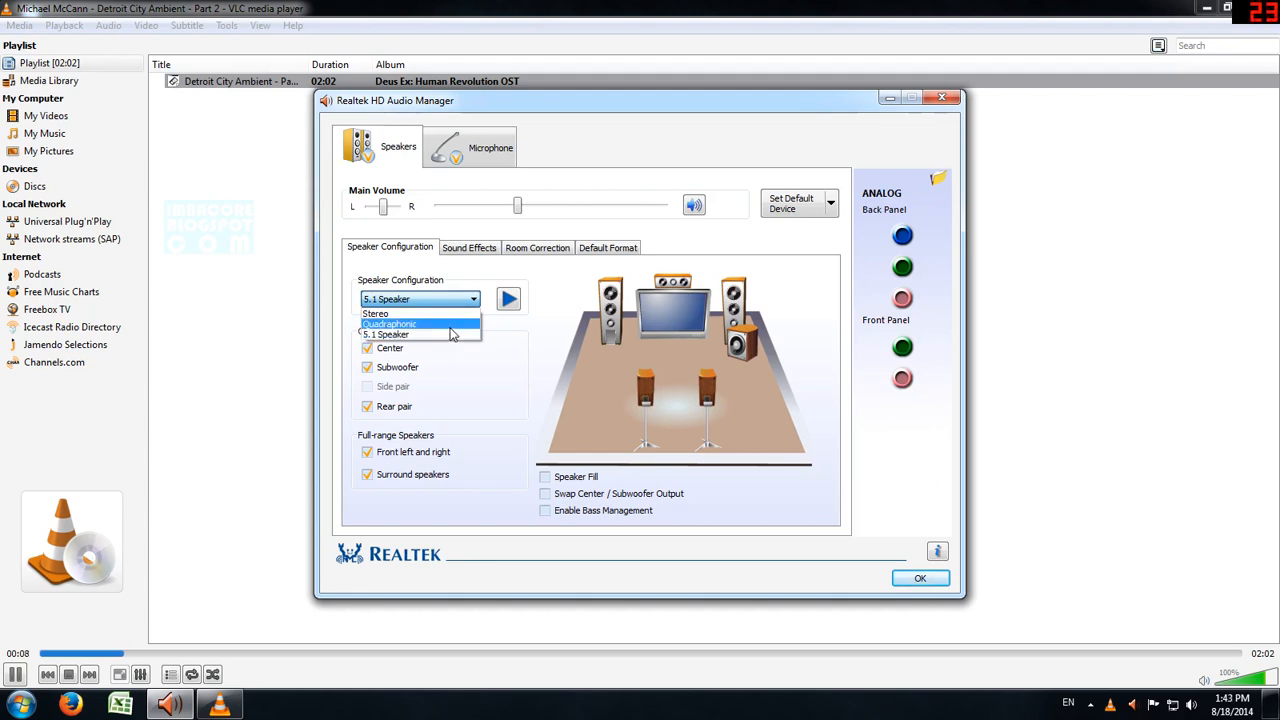
{"action": "left_click", "coordinate": [376, 312]}
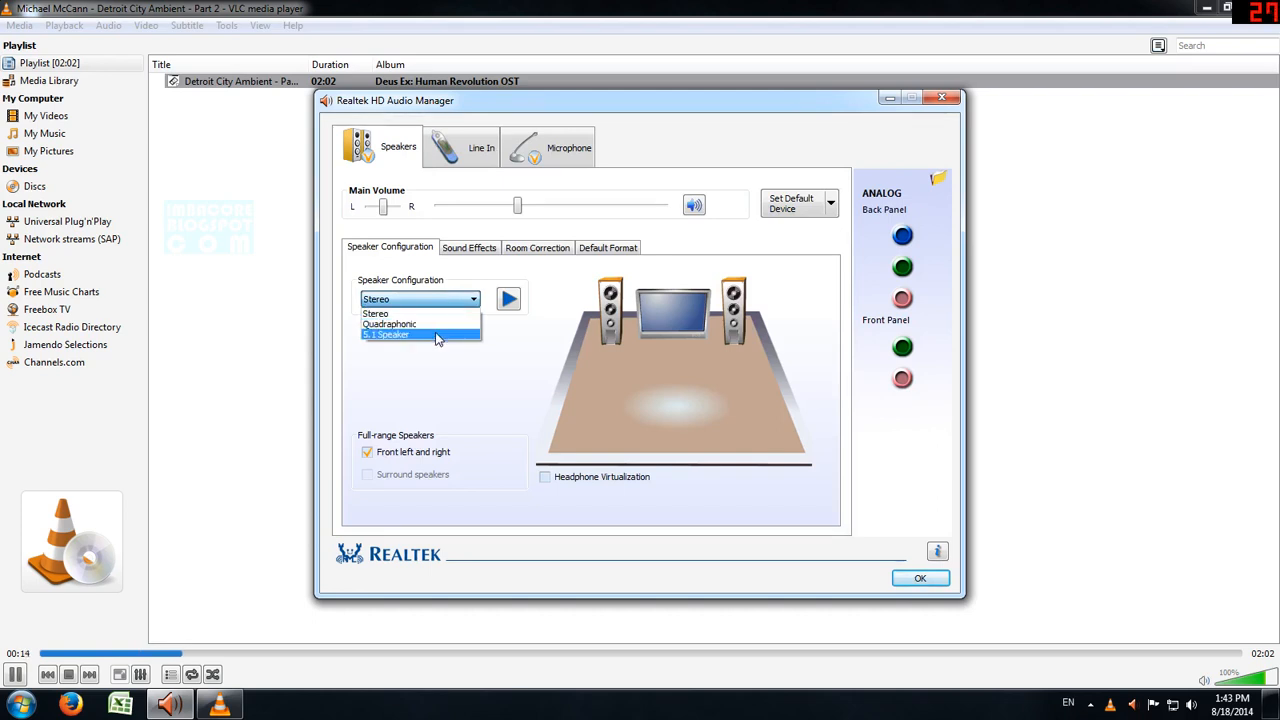
{"action": "left_click", "coordinate": [388, 336]}
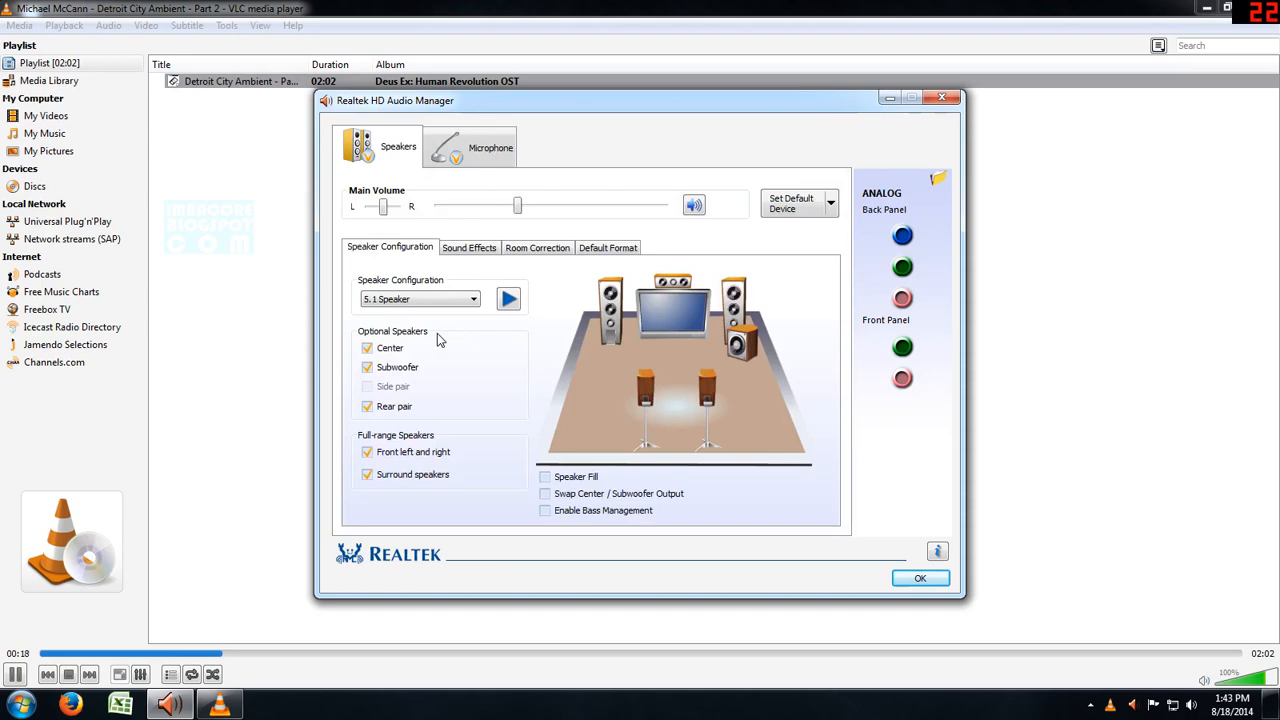
{"action": "mouse_move", "coordinate": [480, 258]}
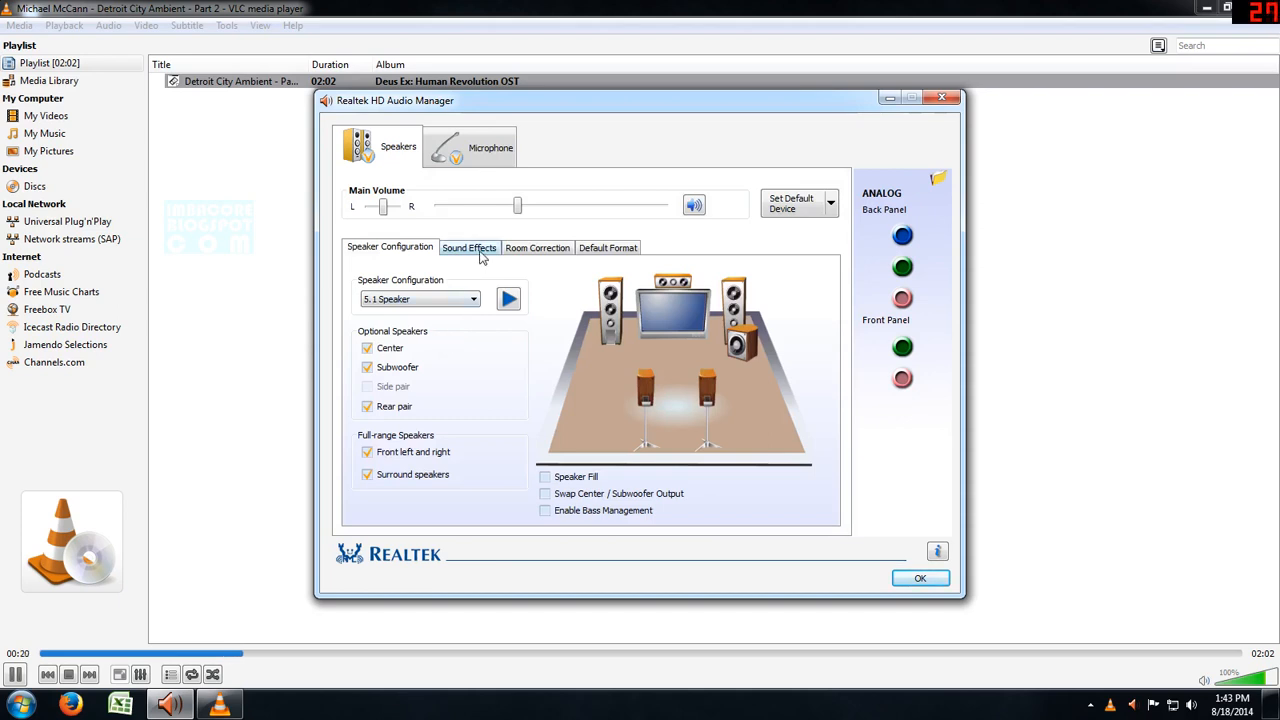
Step: Try the Pop equalizer preset in Sound Effects, then set the equalizer back to # Surround
{"action": "left_click", "coordinate": [468, 248]}
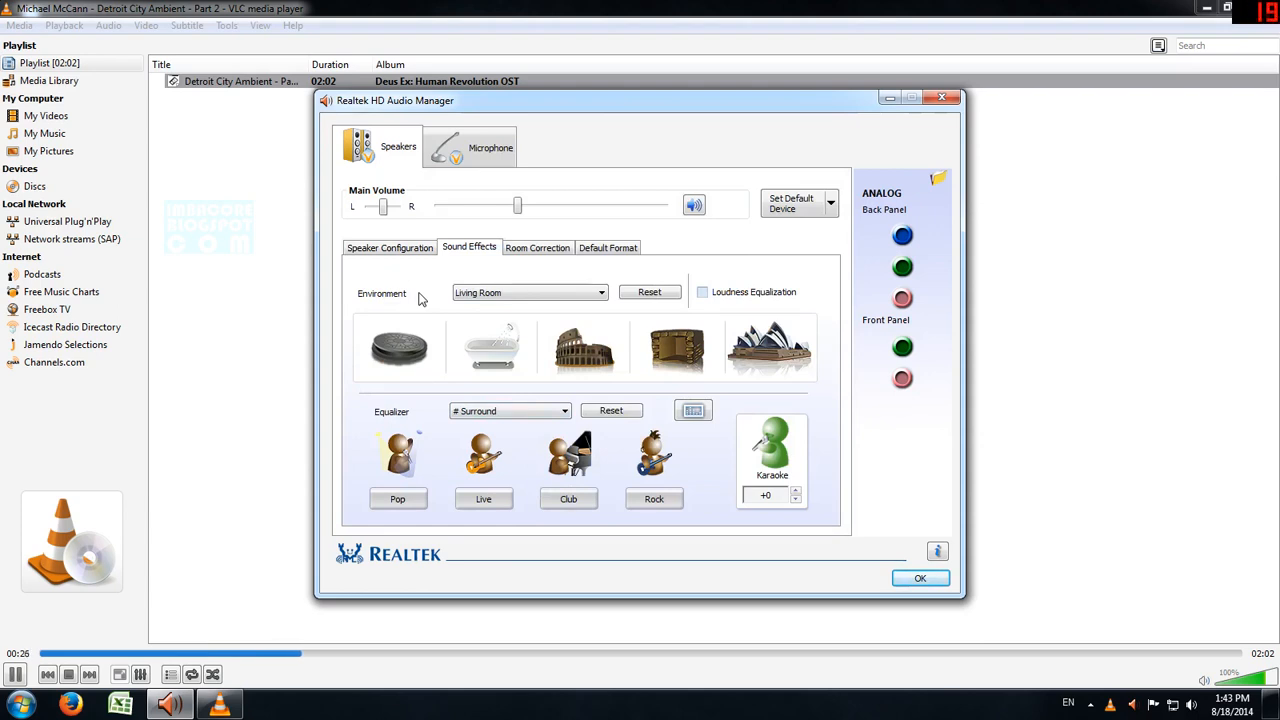
{"action": "mouse_move", "coordinate": [398, 348]}
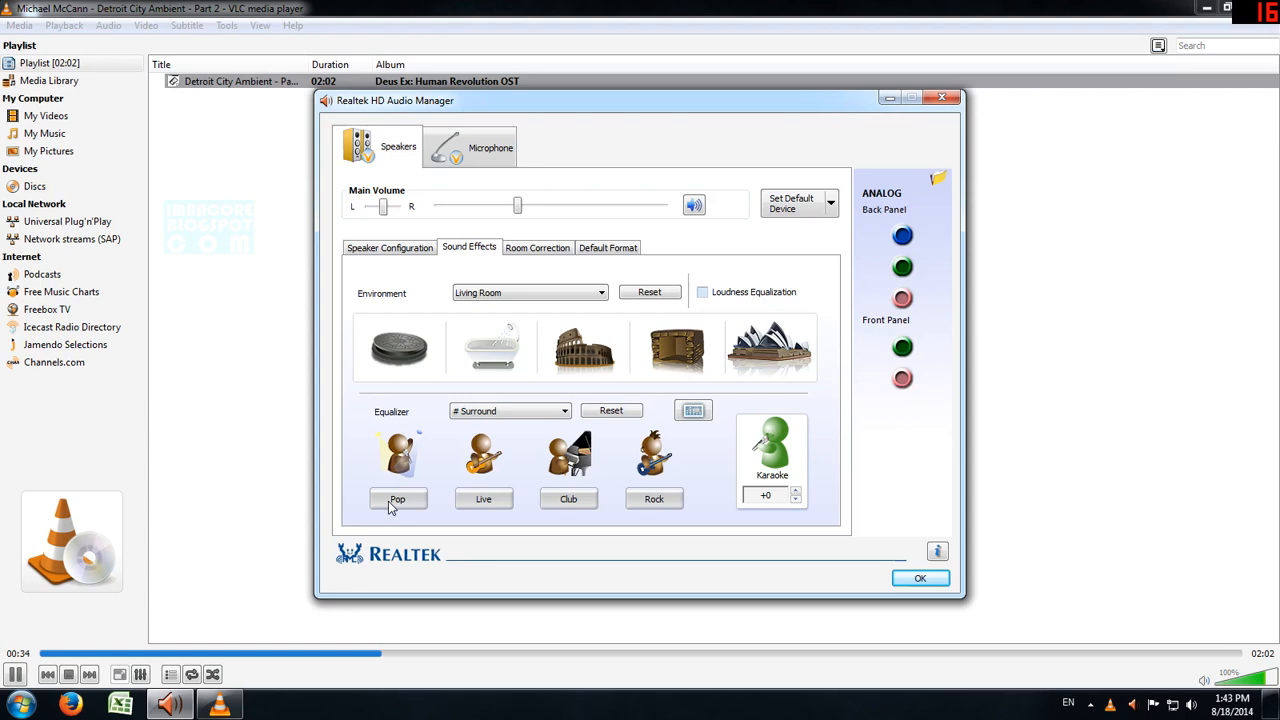
{"action": "left_click", "coordinate": [398, 498]}
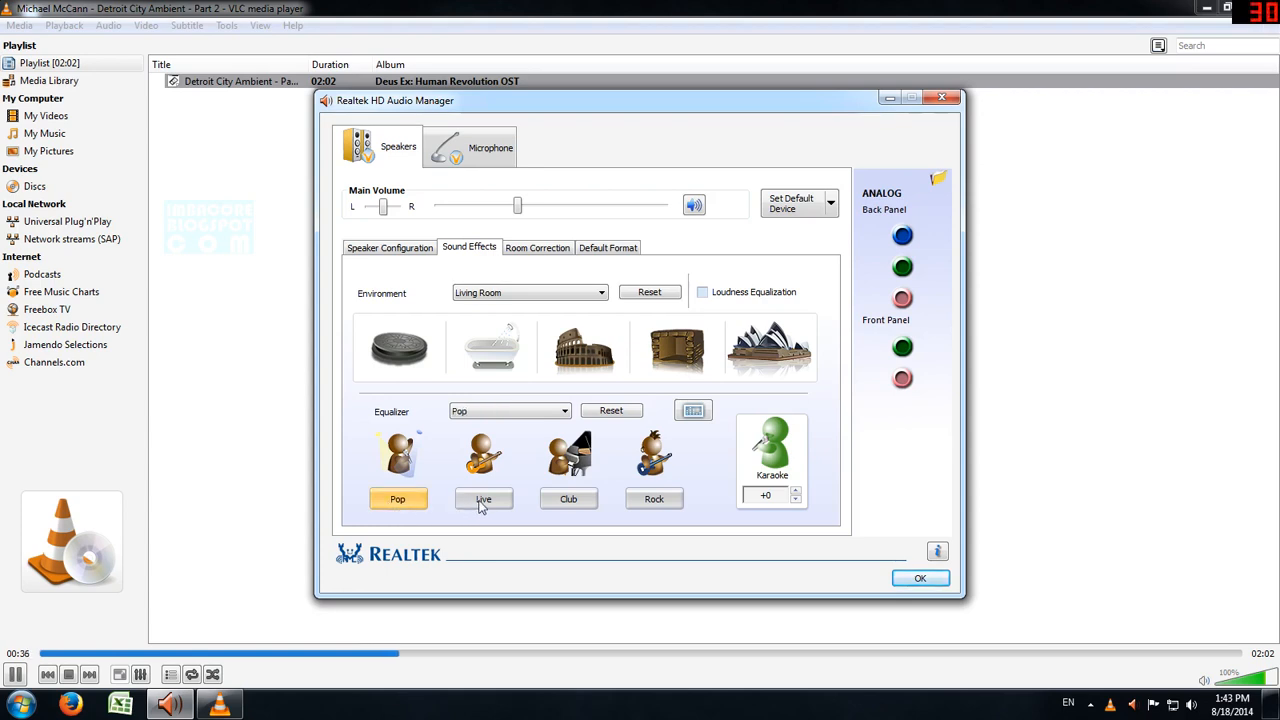
{"action": "left_click", "coordinate": [484, 498]}
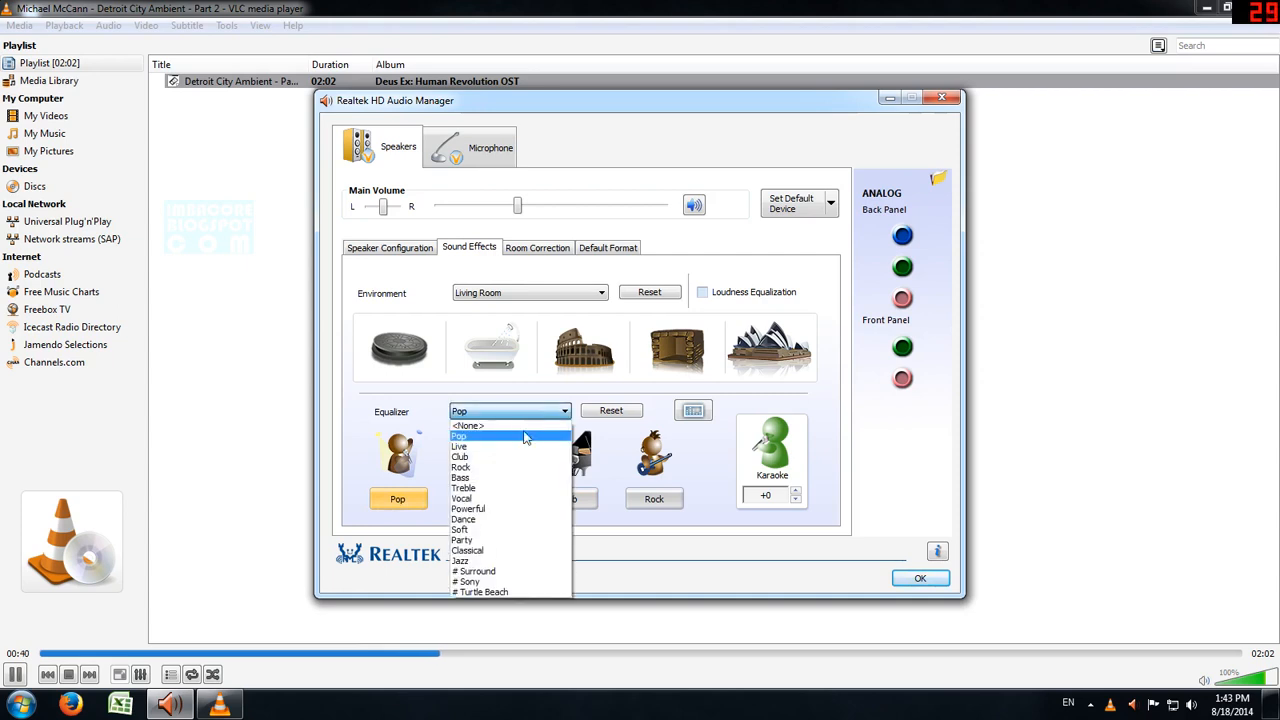
{"action": "mouse_move", "coordinate": [496, 572]}
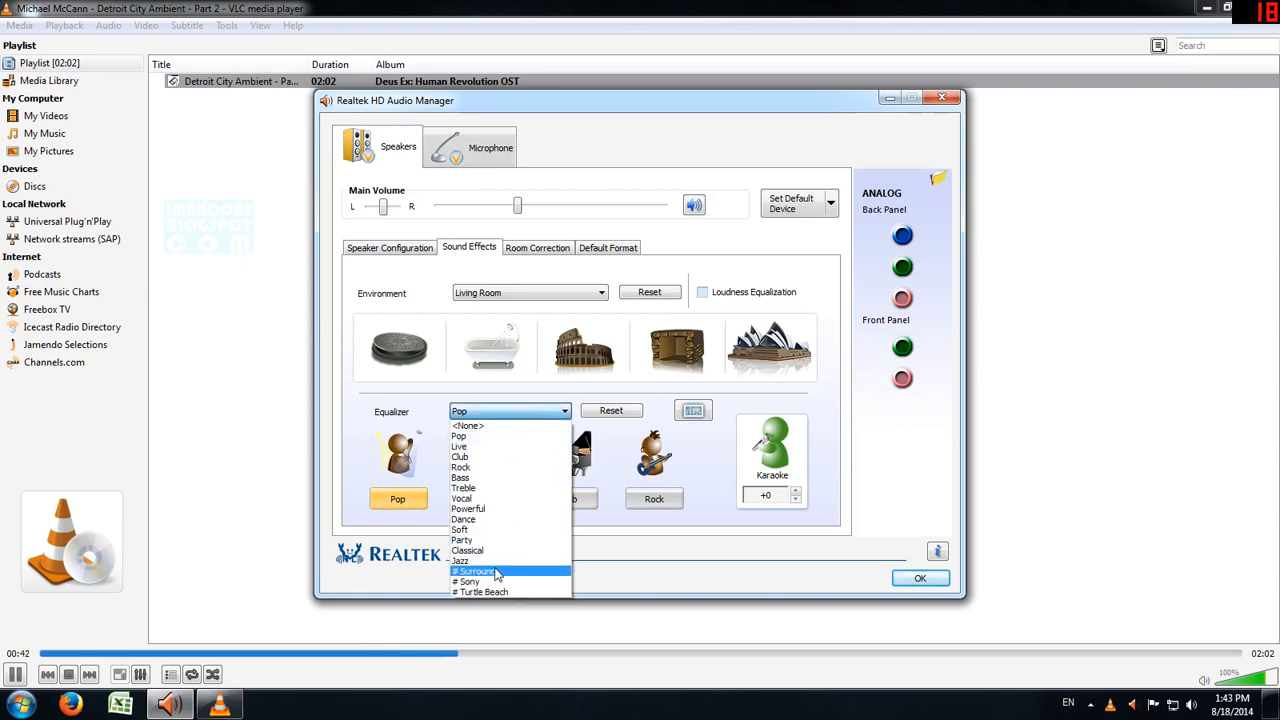
{"action": "left_click", "coordinate": [476, 572]}
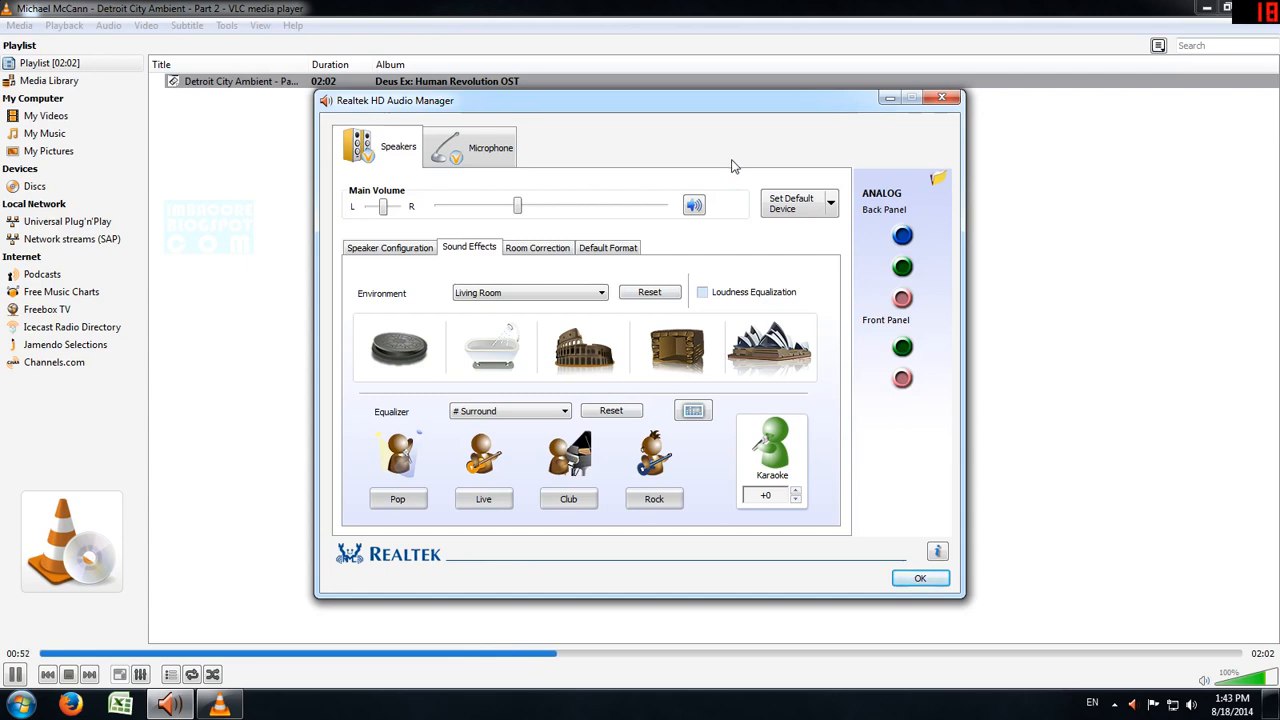
{"action": "mouse_move", "coordinate": [888, 580]}
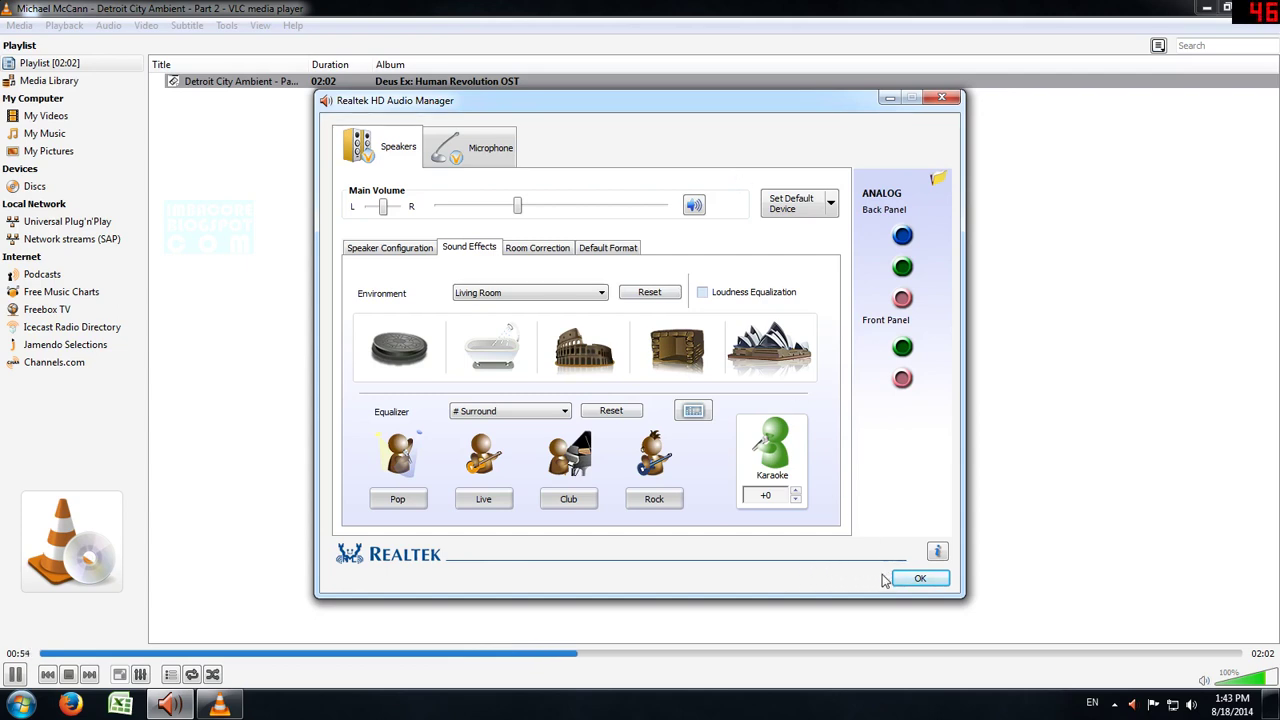